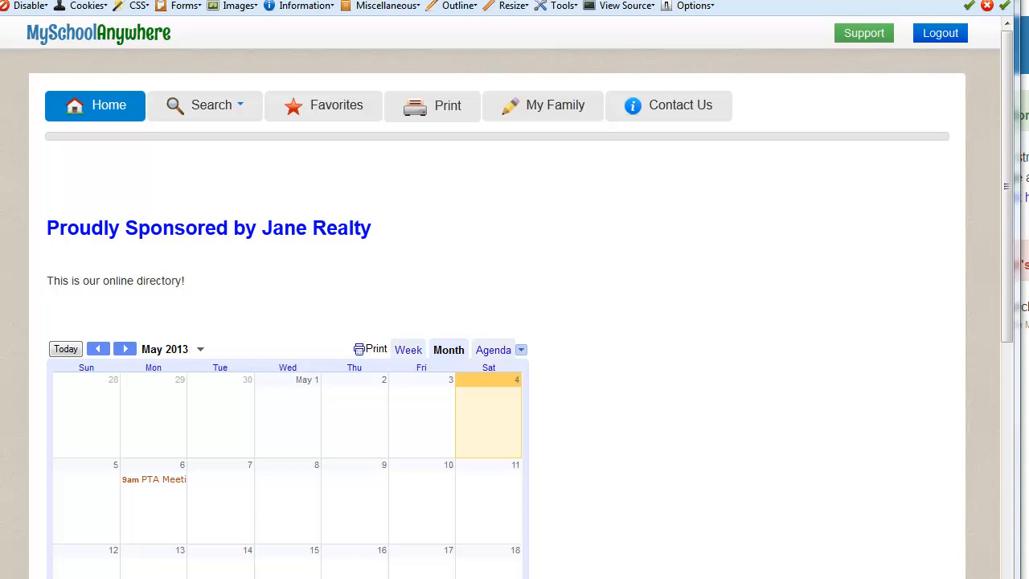
{"action": "mouse_move", "coordinate": [467, 412]}
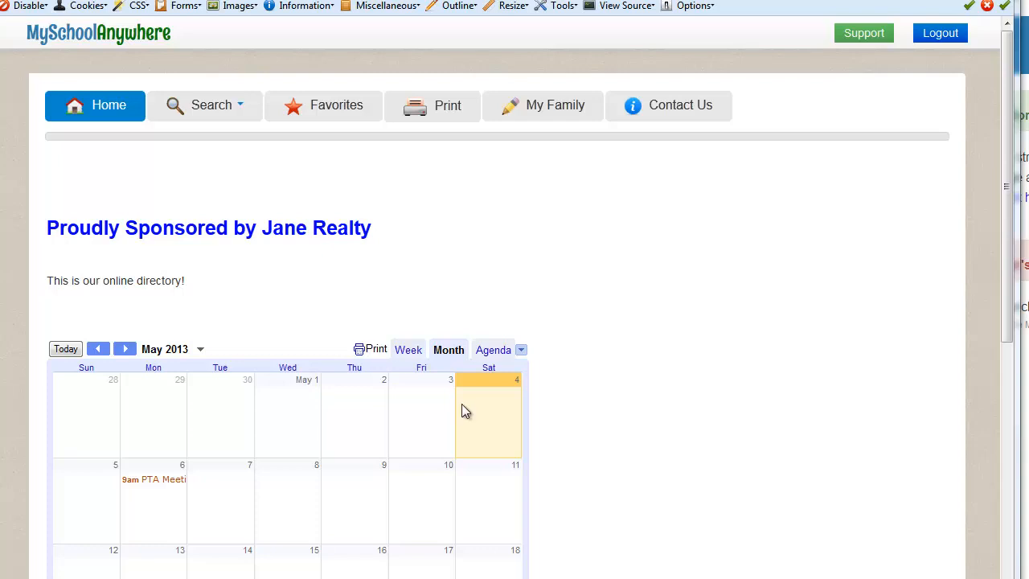
{"action": "mouse_move", "coordinate": [260, 267]}
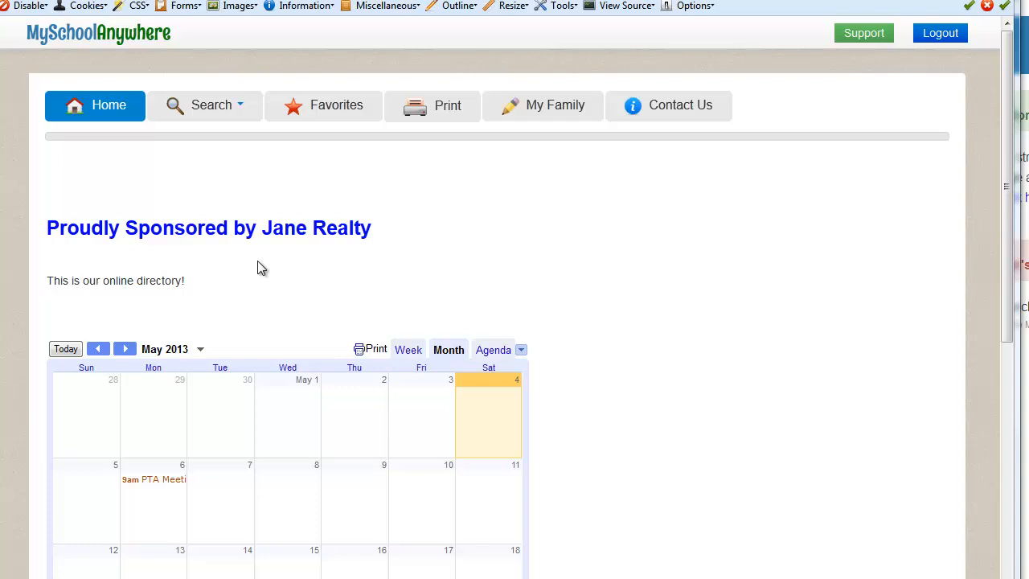
{"action": "mouse_move", "coordinate": [454, 256]}
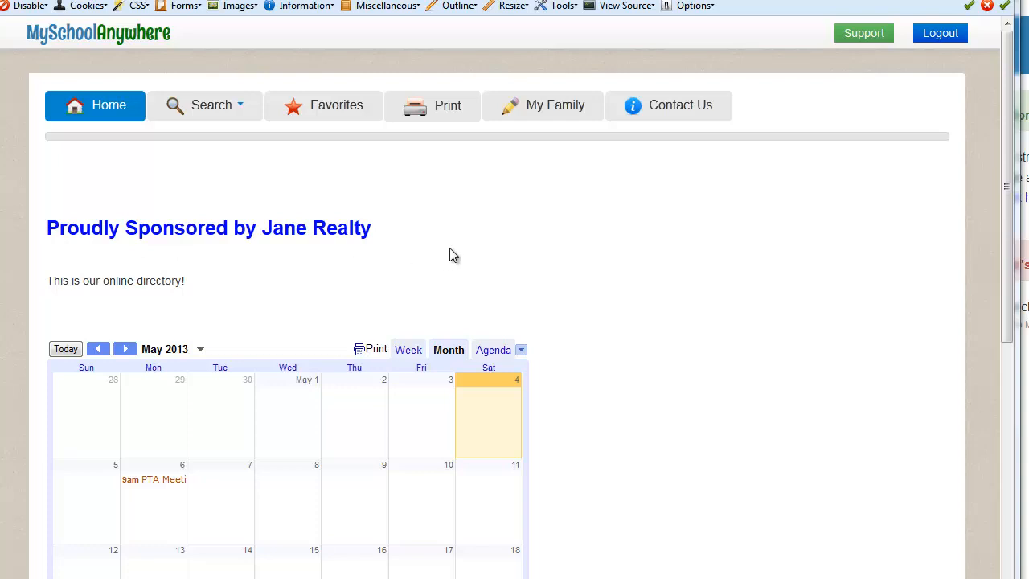
{"action": "mouse_move", "coordinate": [1022, 196]}
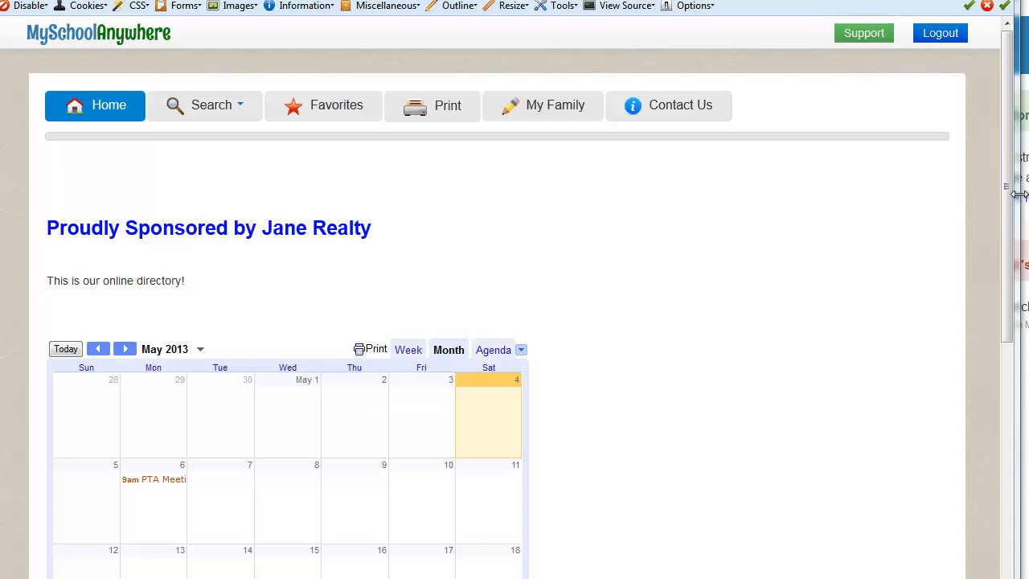
Go to the Online Directory settings and show the home page Logo options.
{"action": "scroll", "scroll_direction": "down", "scroll_amount": 3}
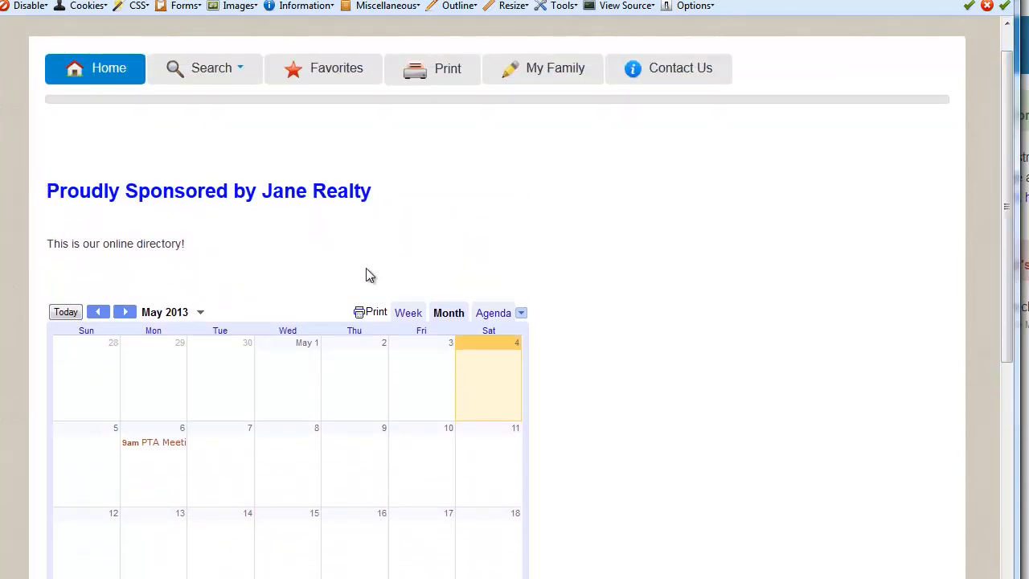
{"action": "scroll", "scroll_direction": "down", "scroll_amount": 3}
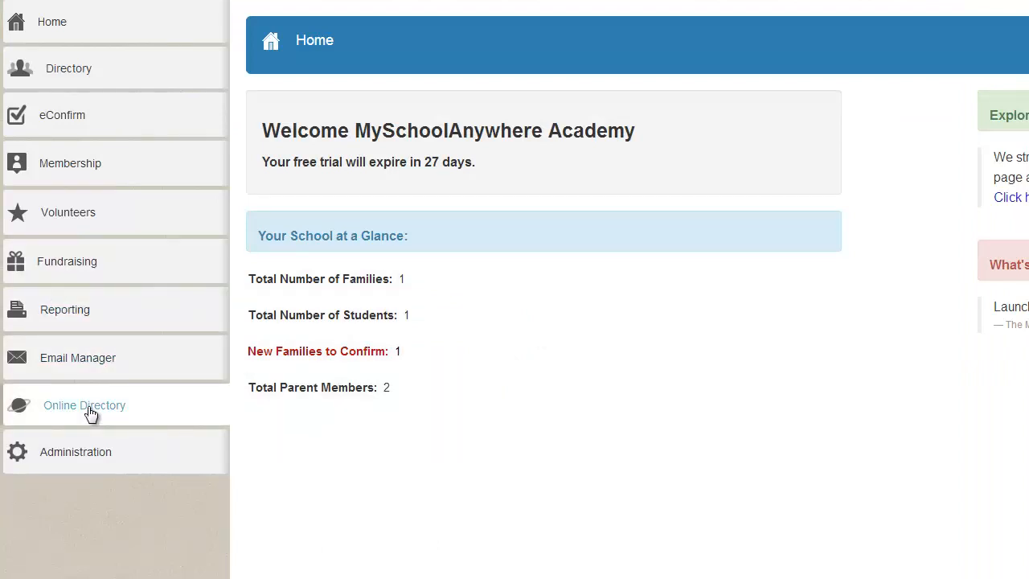
{"action": "left_click", "coordinate": [84, 405]}
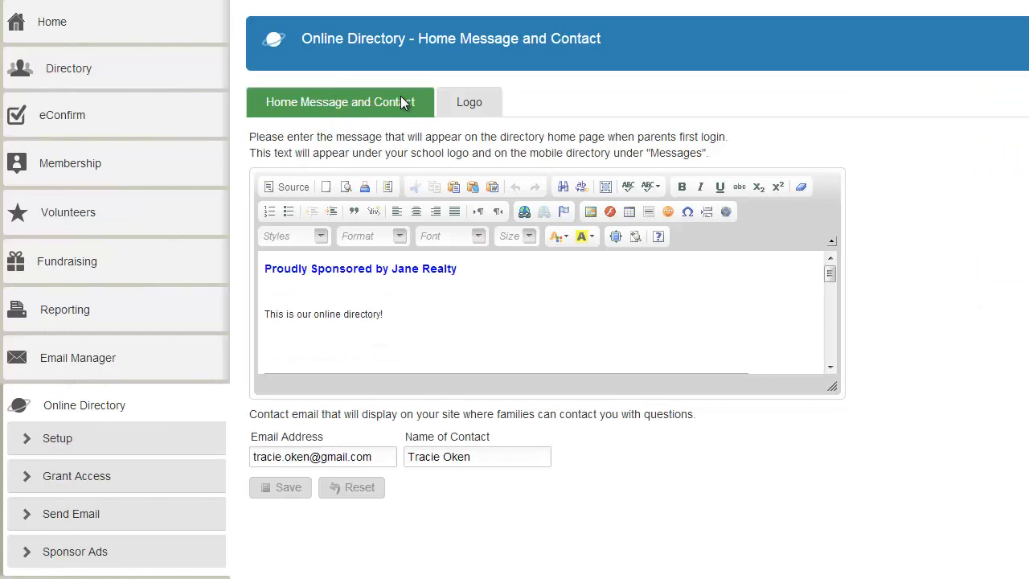
{"action": "left_click", "coordinate": [469, 102]}
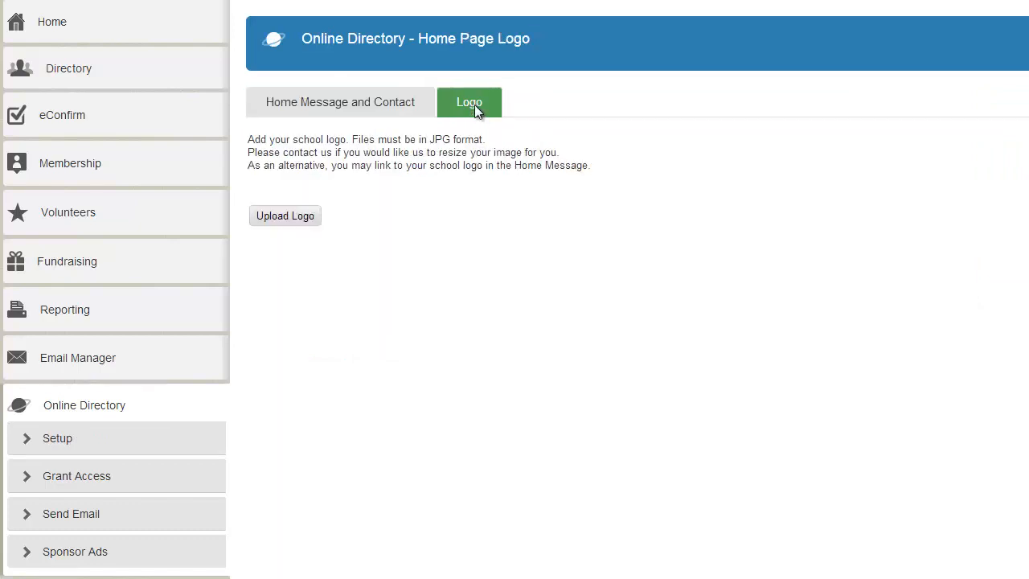
{"action": "mouse_move", "coordinate": [294, 225]}
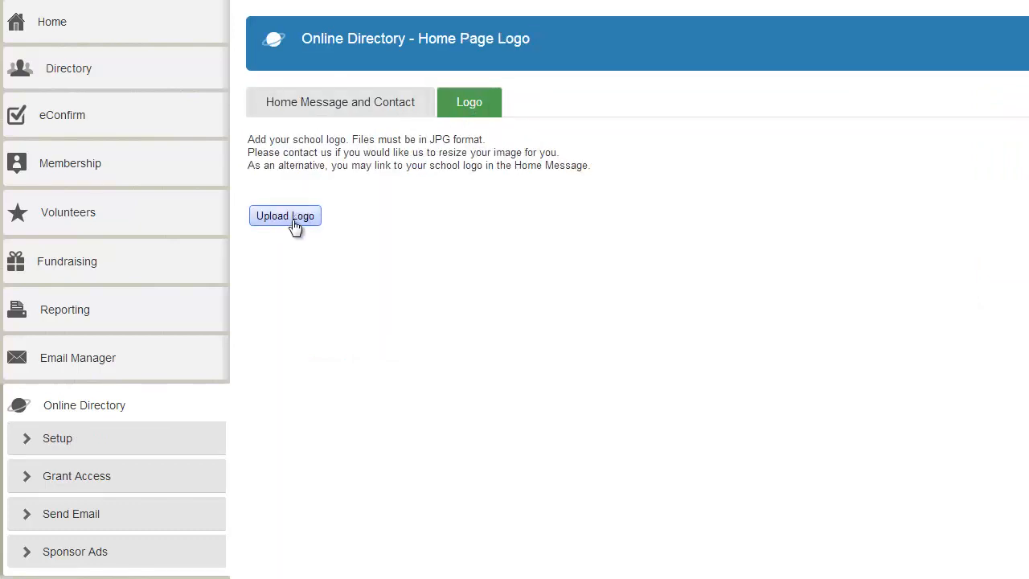
Begin a logo upload and browse the computer for an image file.
{"action": "left_click", "coordinate": [285, 215]}
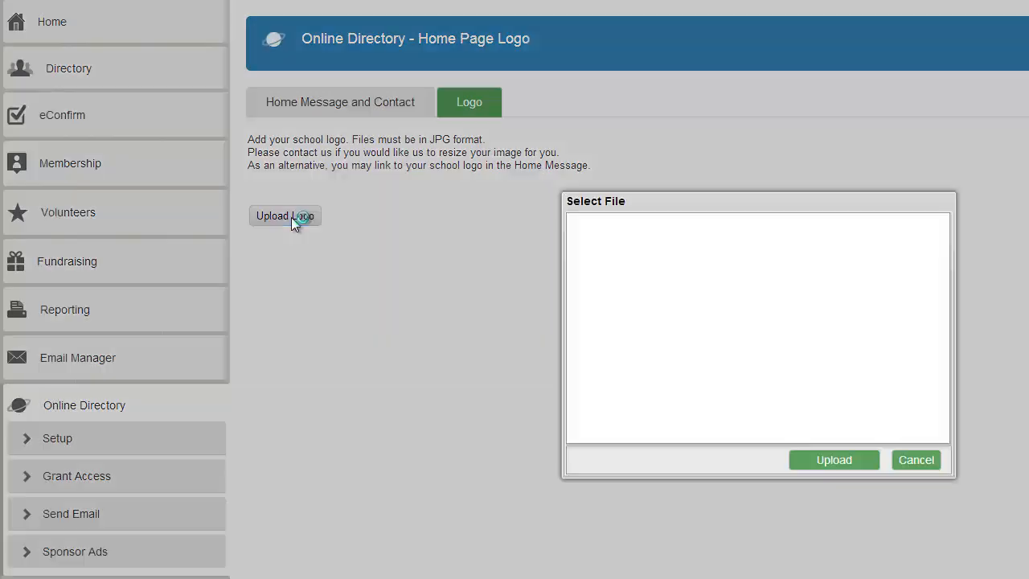
{"action": "left_click", "coordinate": [833, 248]}
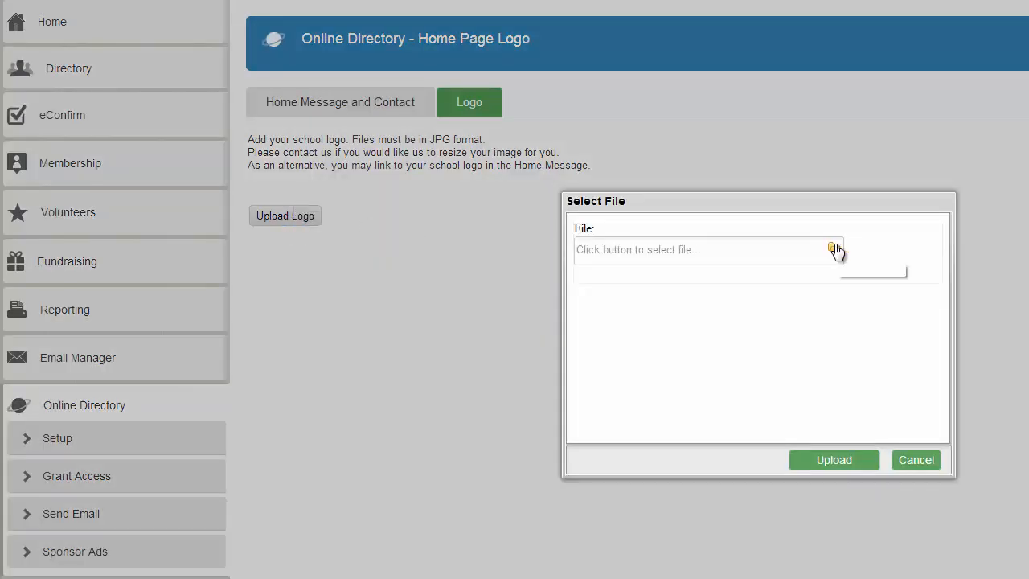
{"action": "left_click", "coordinate": [835, 249]}
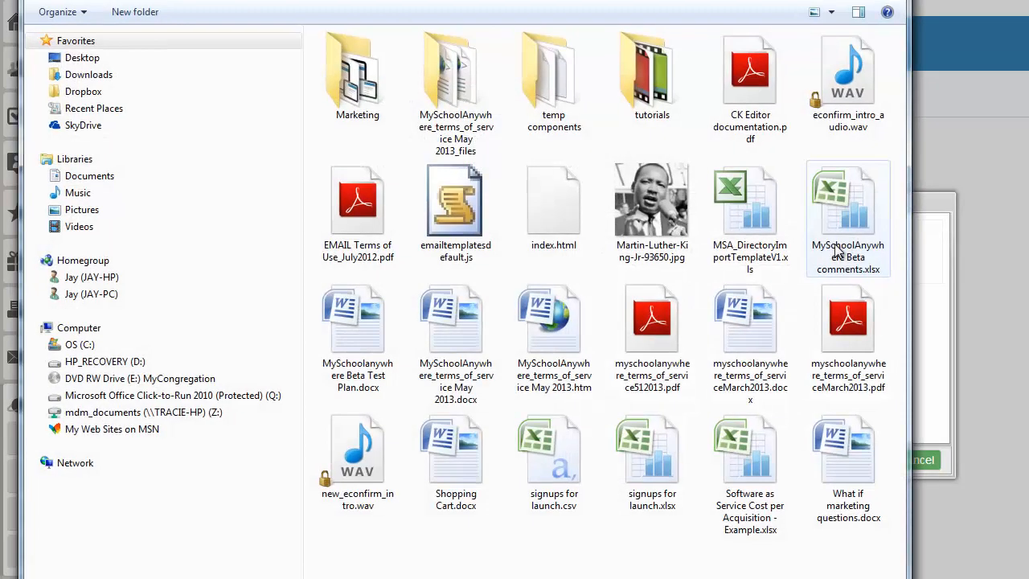
Choose Martin-Luther-King-Jr-93650.jpg as the logo file to upload.
{"action": "left_click", "coordinate": [652, 201]}
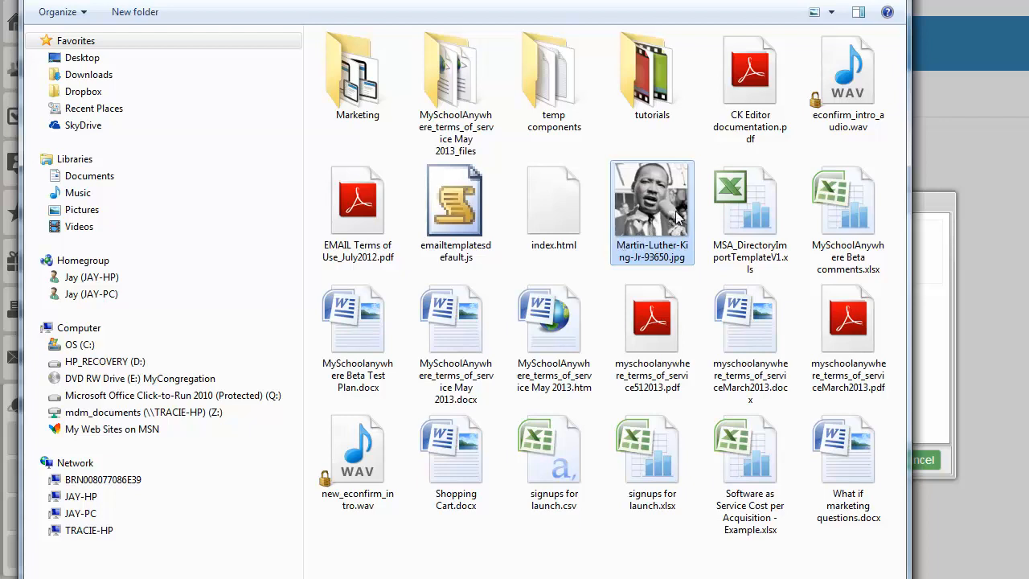
{"action": "mouse_move", "coordinate": [677, 215]}
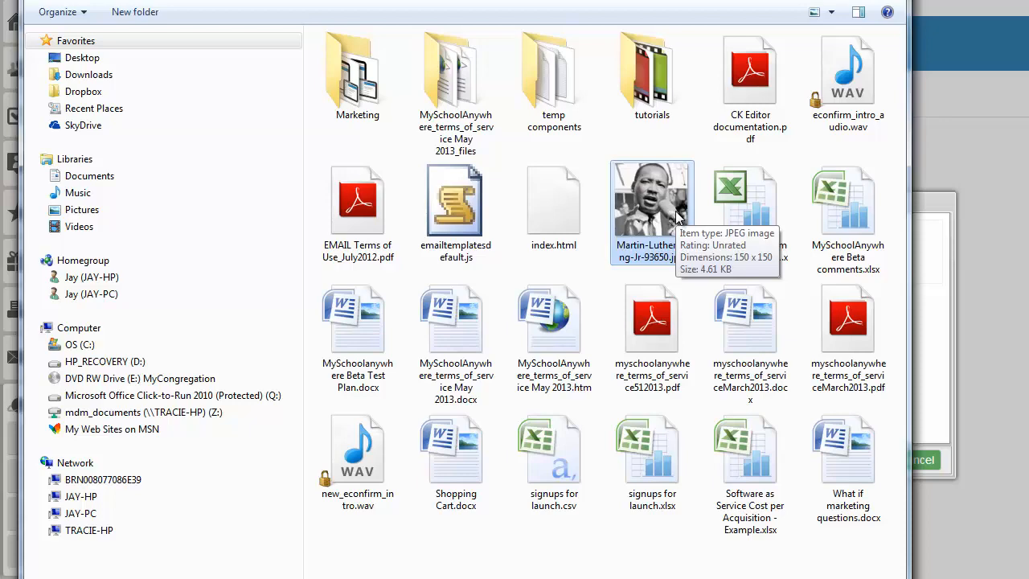
{"action": "double_click", "coordinate": [651, 199]}
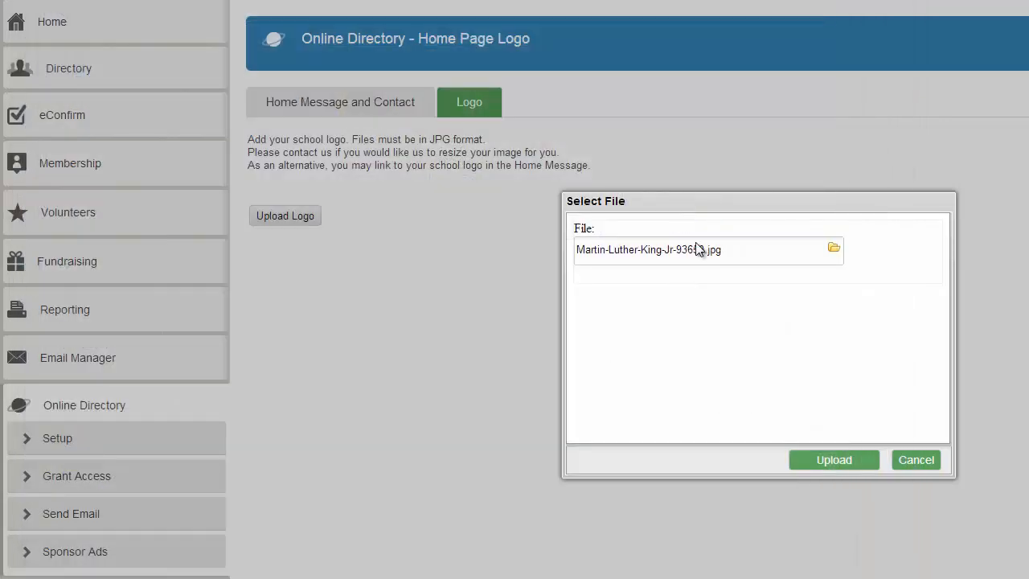
Upload the Martin Luther King photo as the directory home page logo.
{"action": "left_click", "coordinate": [833, 460]}
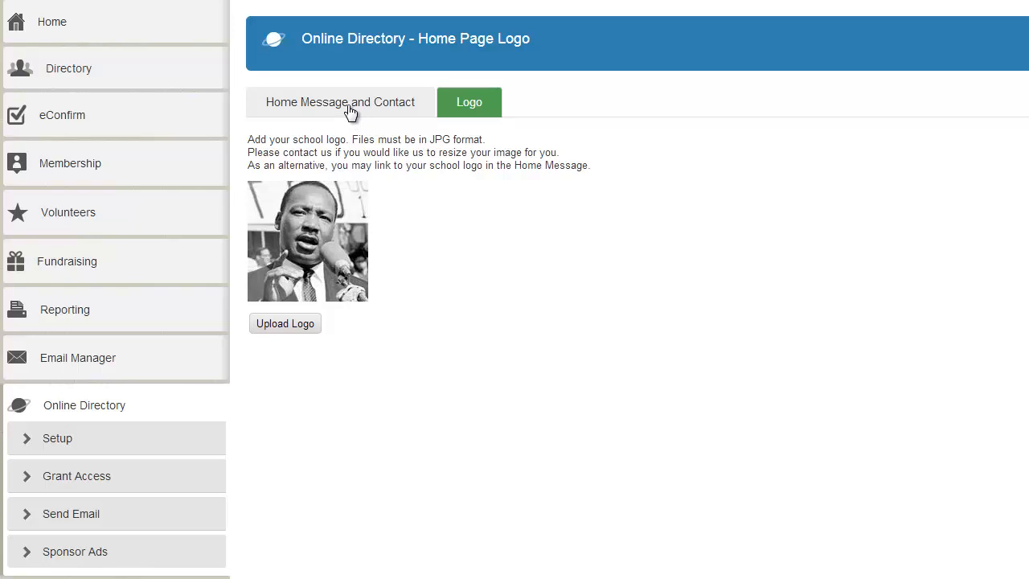
Show the Home Message and Contact editor and enlarge its writing area.
{"action": "left_click", "coordinate": [341, 103]}
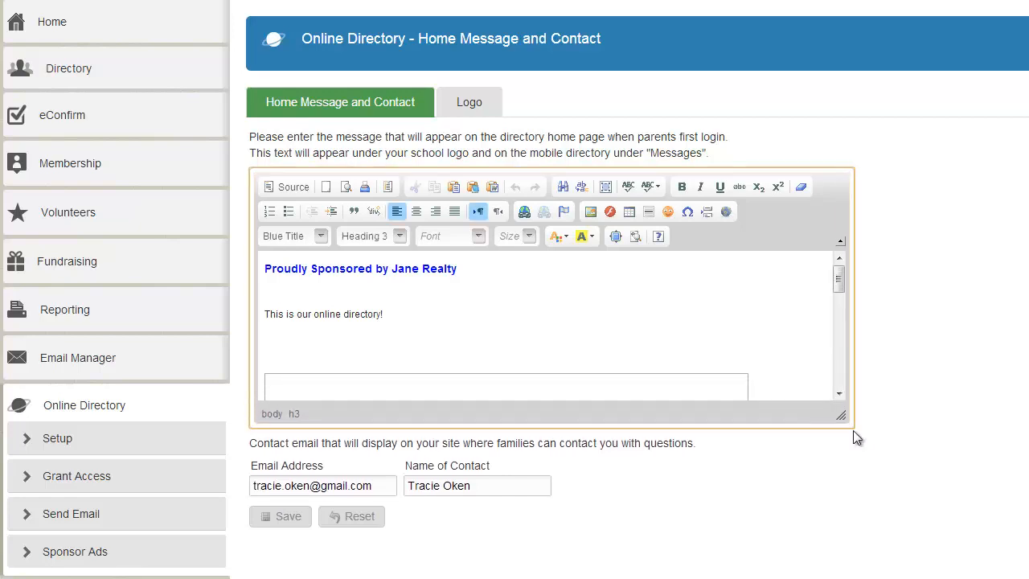
{"action": "left_click_drag", "start_coordinate": [841, 415], "coordinate": [833, 458]}
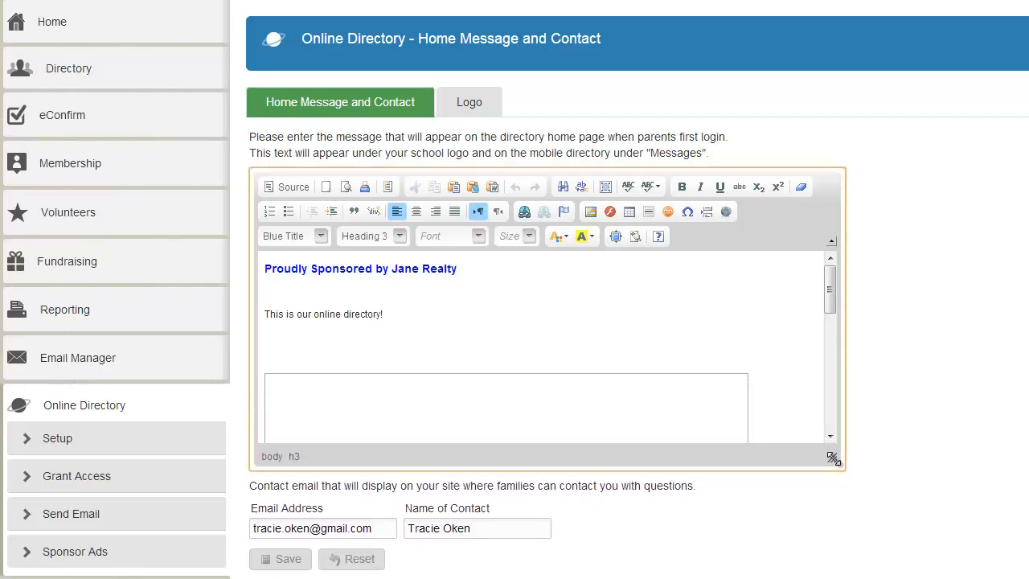
{"action": "left_click_drag", "start_coordinate": [833, 457], "coordinate": [834, 444]}
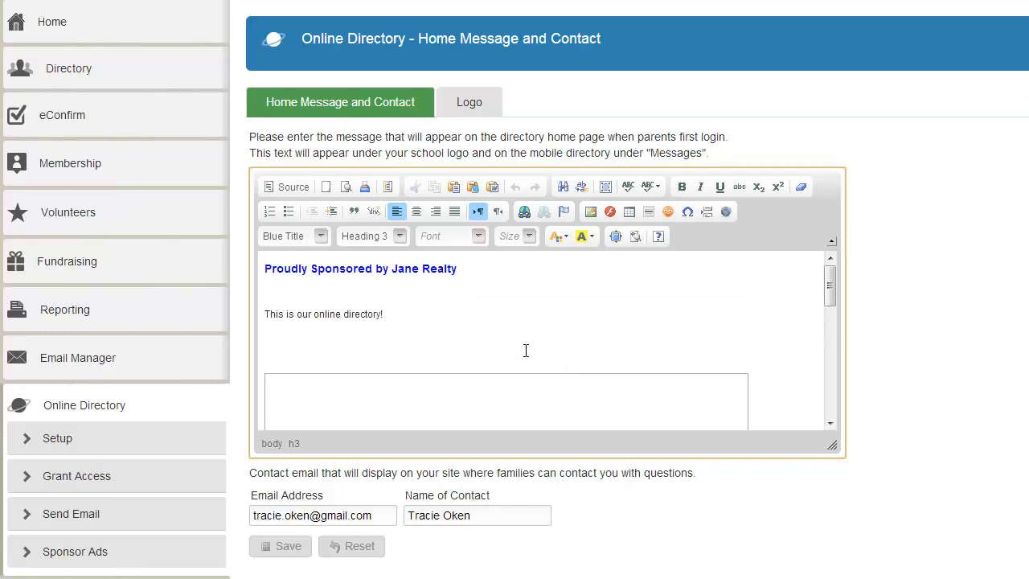
{"action": "mouse_move", "coordinate": [763, 330]}
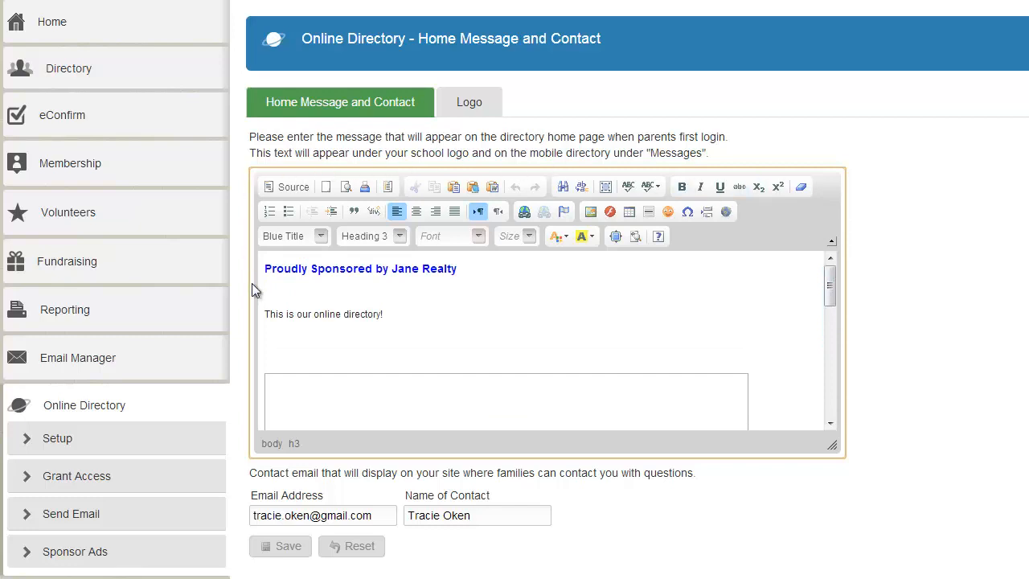
{"action": "mouse_move", "coordinate": [741, 386]}
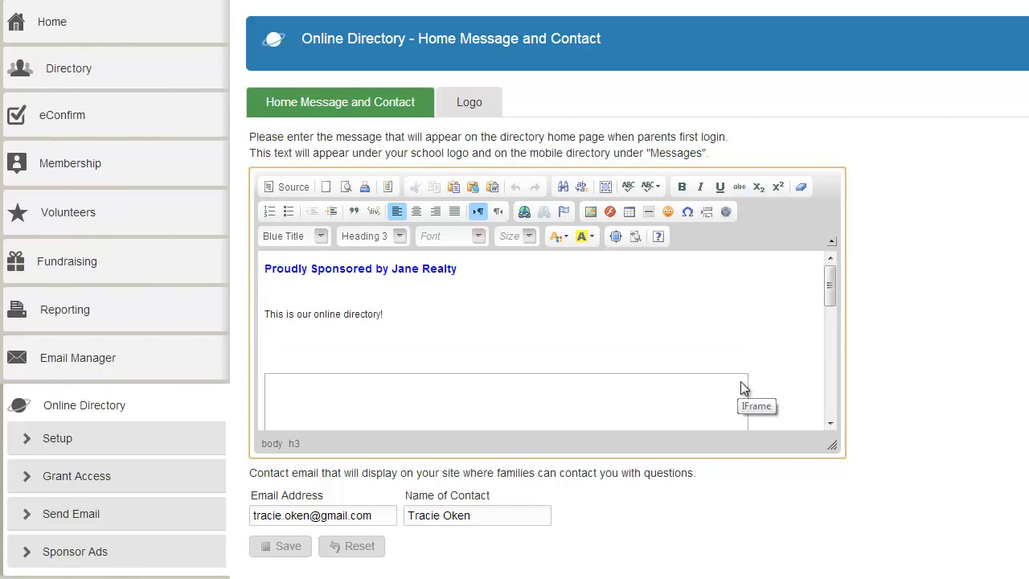
{"action": "left_click_drag", "start_coordinate": [338, 269], "coordinate": [456, 268]}
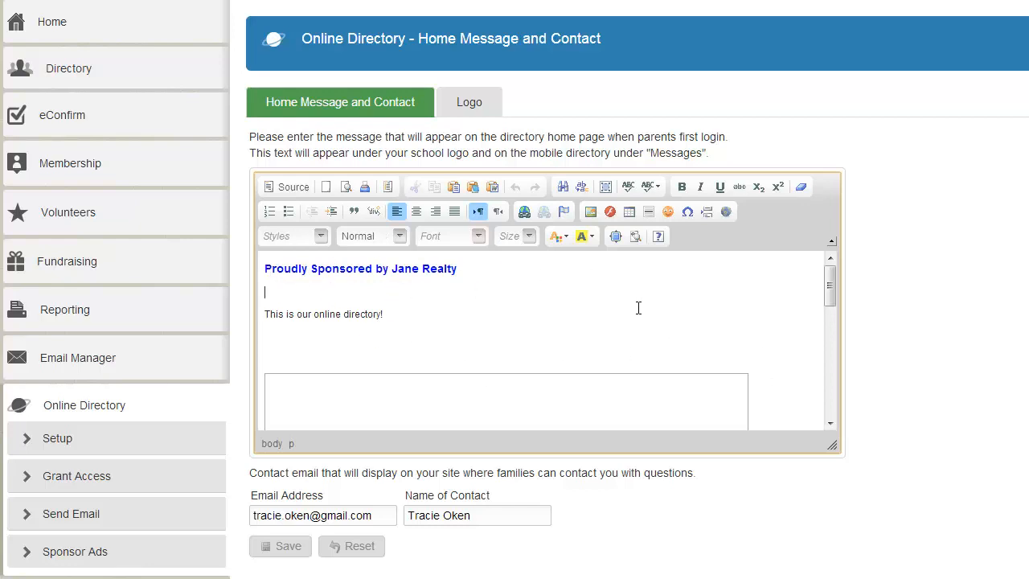
{"action": "mouse_move", "coordinate": [502, 306]}
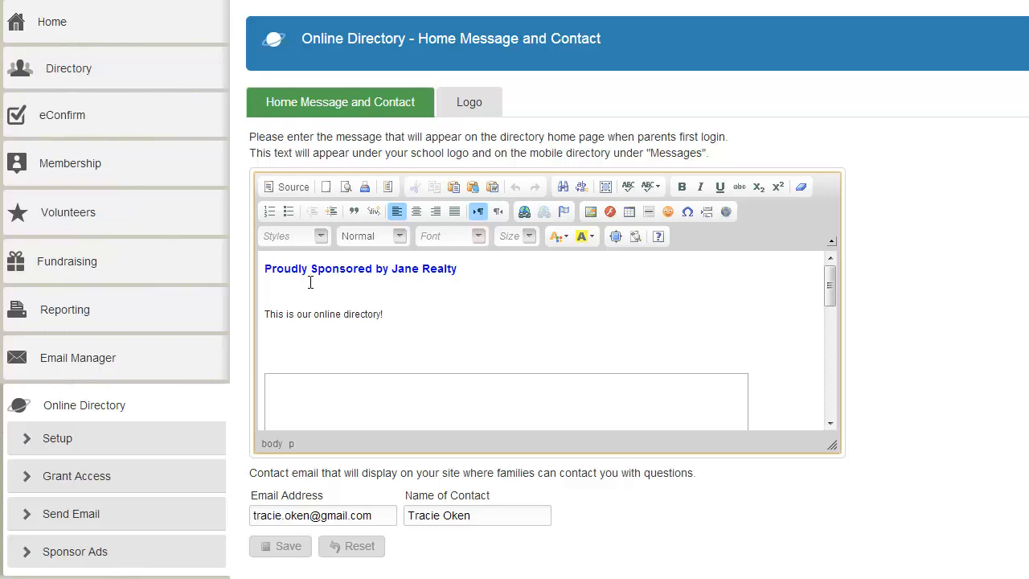
Add 'Spring Dance is on the 5th.' to the home message and save it.
{"action": "type", "text": "Spring Da"}
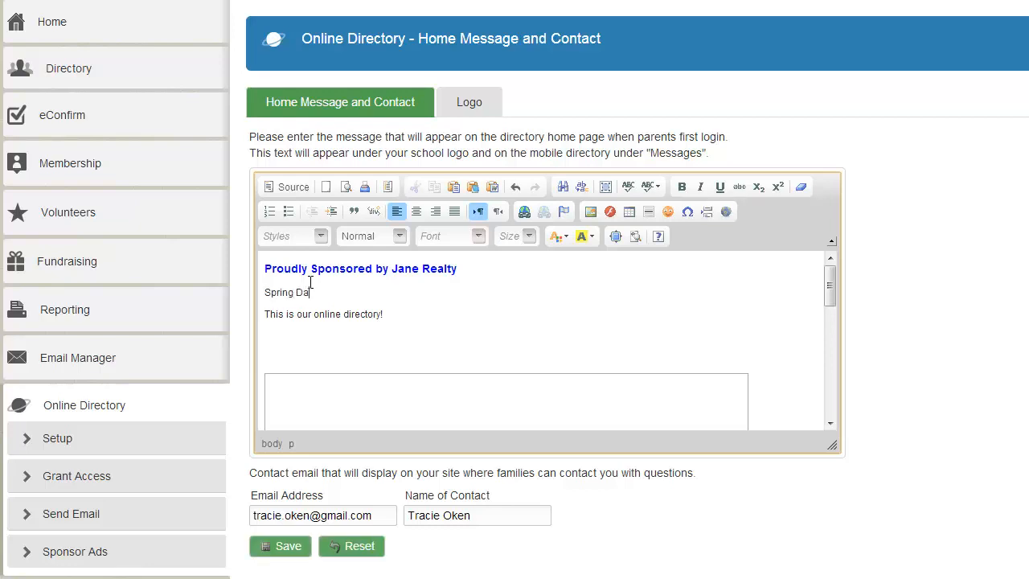
{"action": "type", "text": "ce is"}
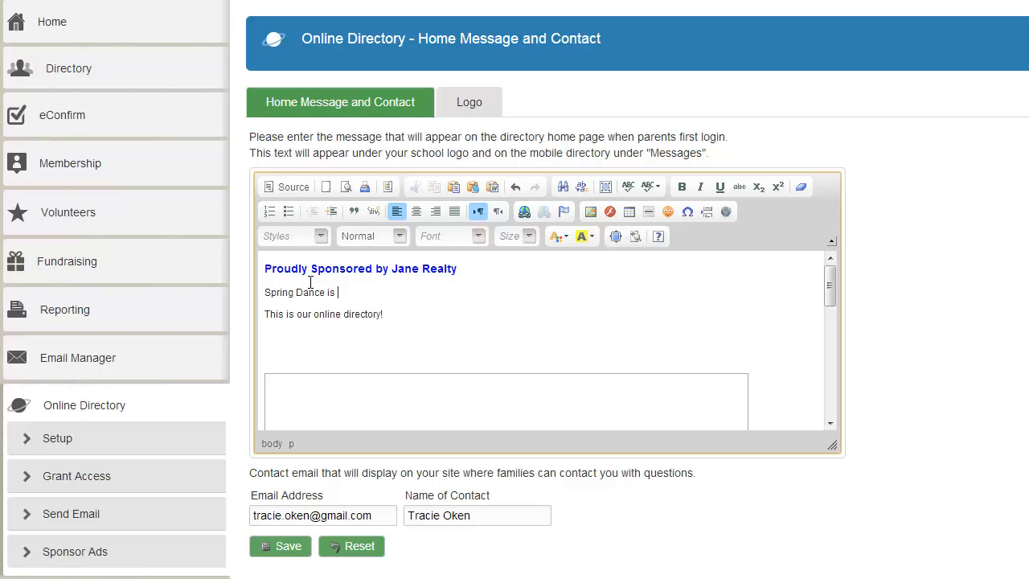
{"action": "type", "text": "on the 5th."}
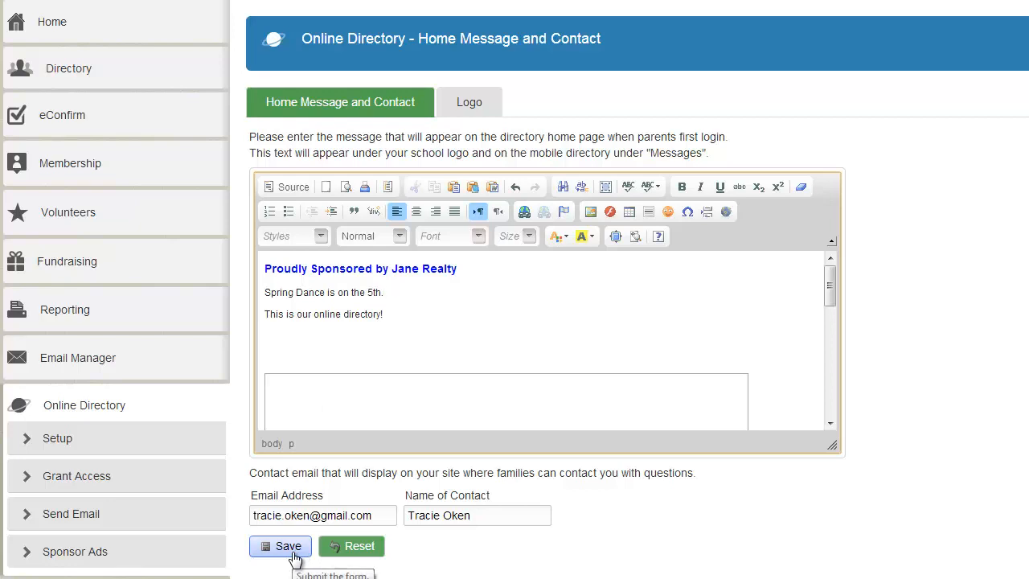
{"action": "left_click", "coordinate": [280, 546]}
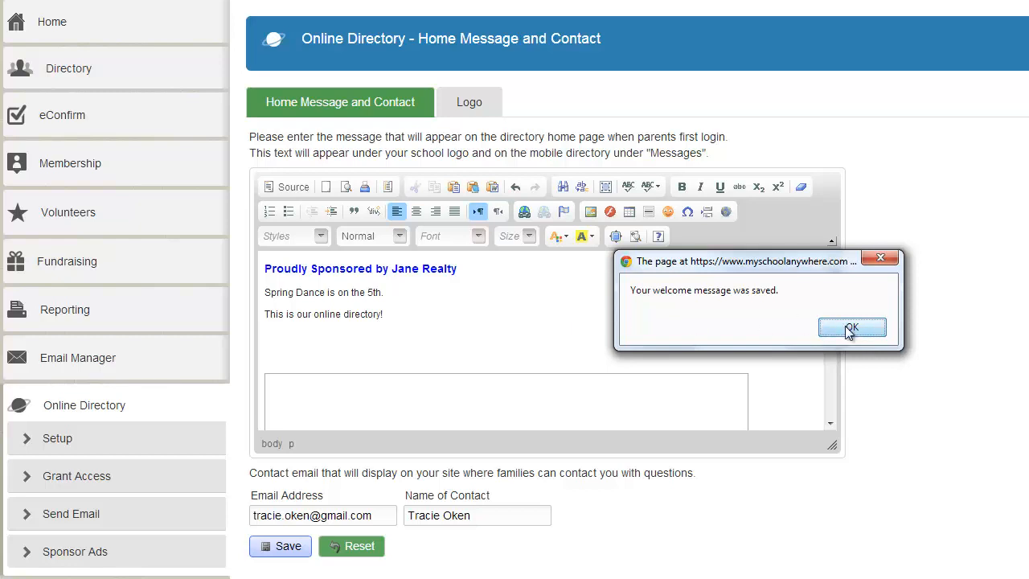
{"action": "left_click", "coordinate": [852, 328]}
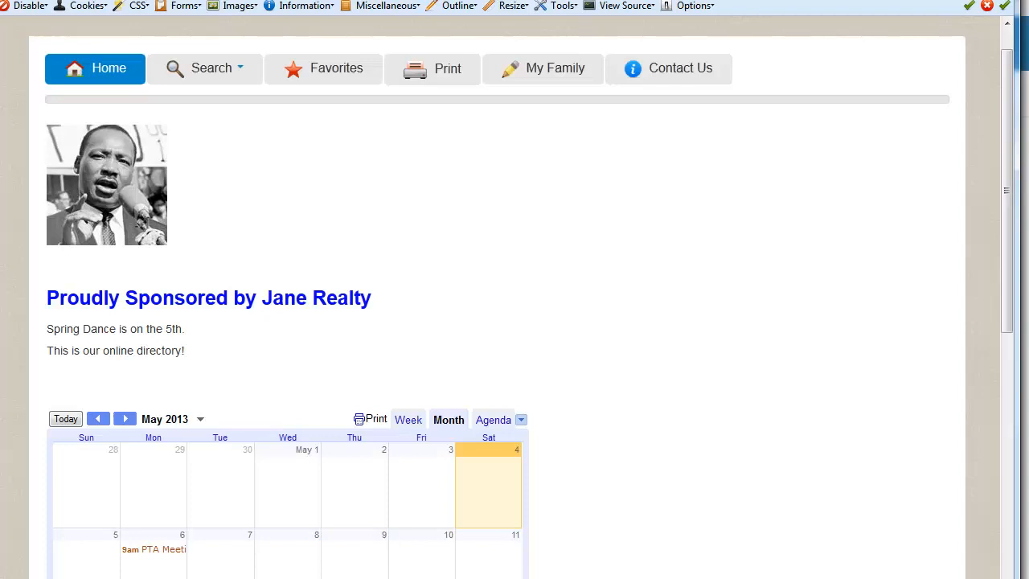
{"action": "mouse_move", "coordinate": [138, 251]}
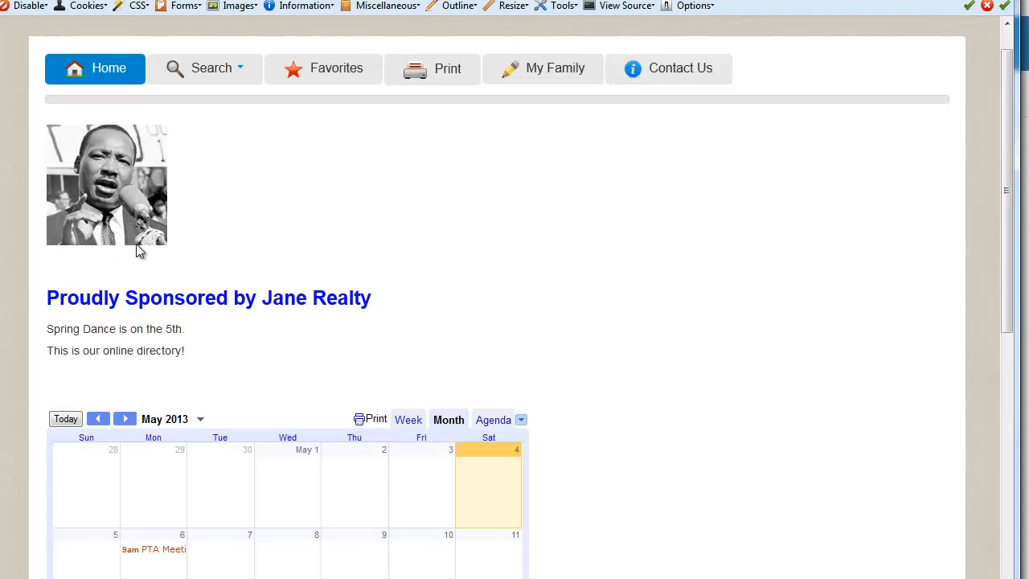
{"action": "mouse_move", "coordinate": [349, 322]}
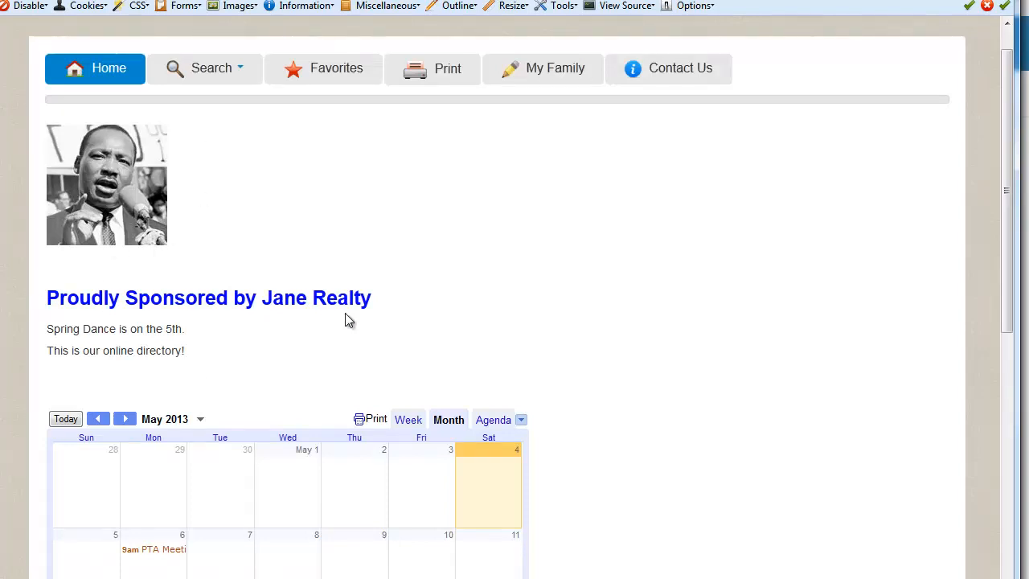
Review the home page, then start a new ad on the Sponsor Ads page.
{"action": "scroll", "scroll_direction": "down", "scroll_amount": 3}
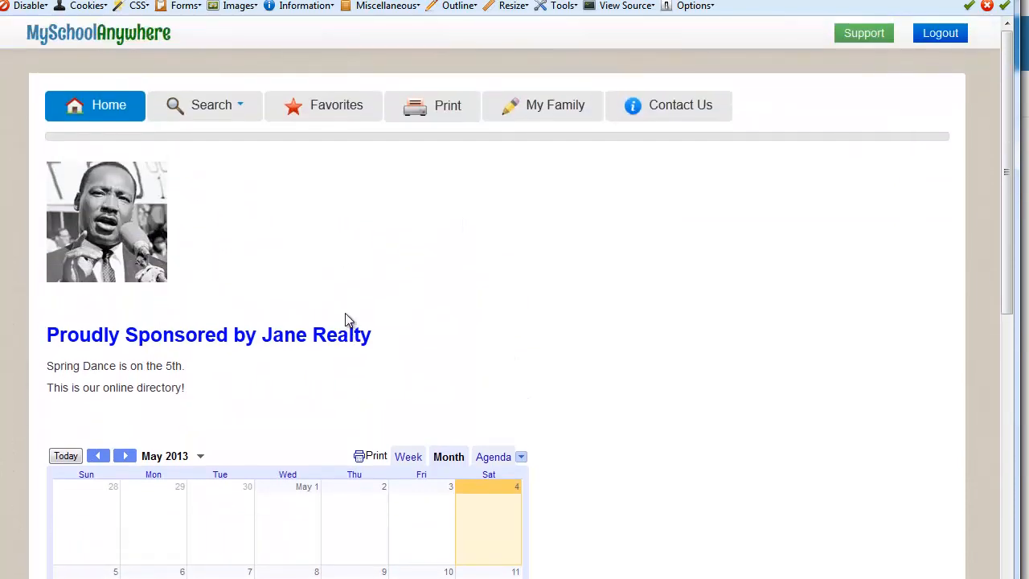
{"action": "mouse_move", "coordinate": [745, 300]}
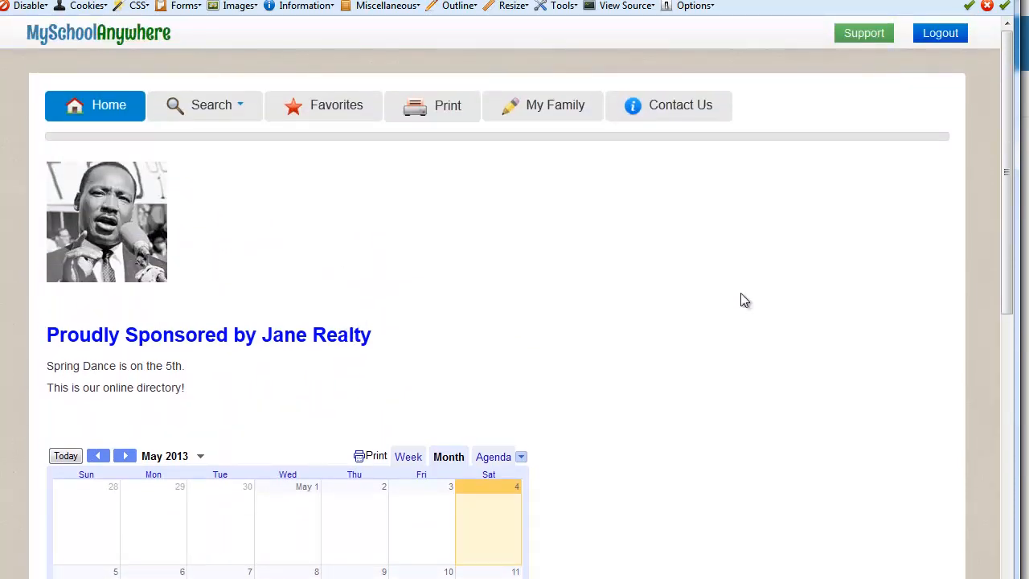
{"action": "mouse_move", "coordinate": [428, 464]}
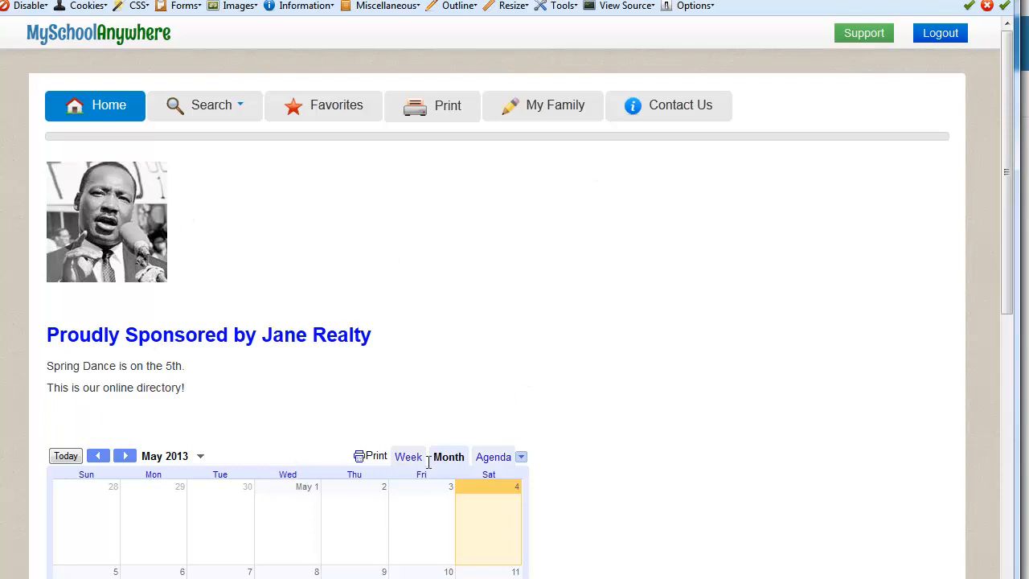
{"action": "mouse_move", "coordinate": [305, 266]}
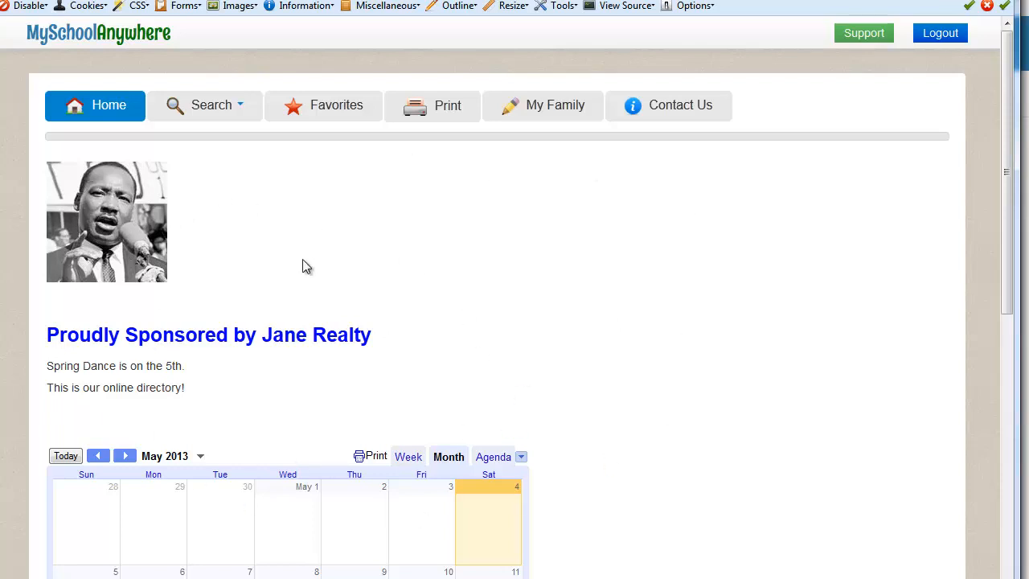
{"action": "mouse_move", "coordinate": [293, 291]}
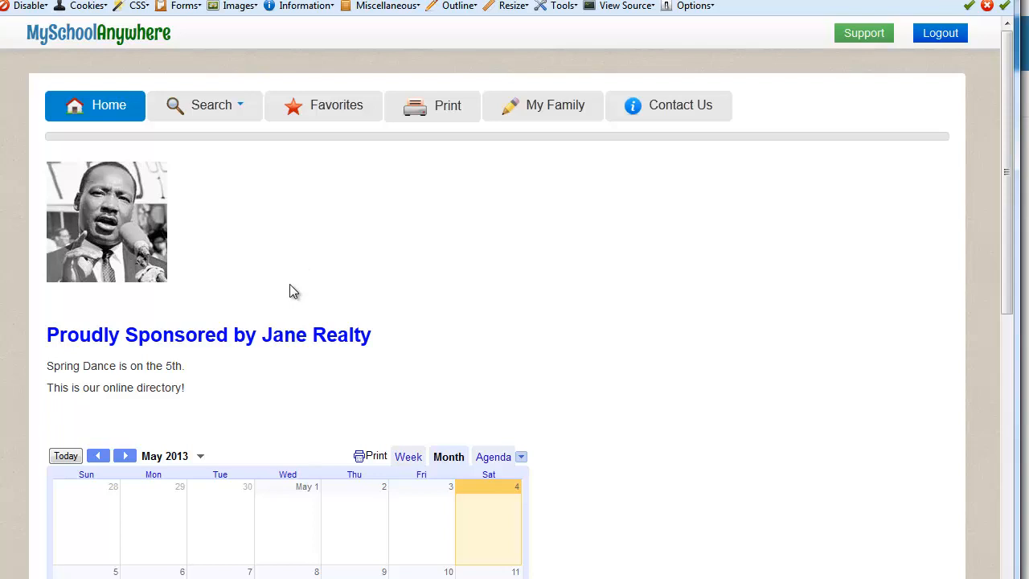
{"action": "mouse_move", "coordinate": [289, 299]}
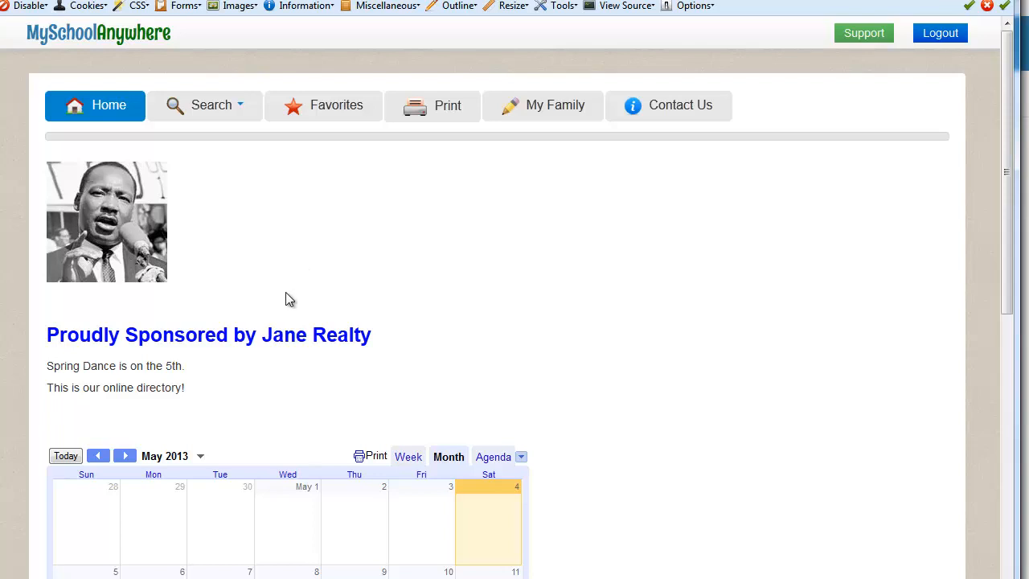
{"action": "mouse_move", "coordinate": [749, 176]}
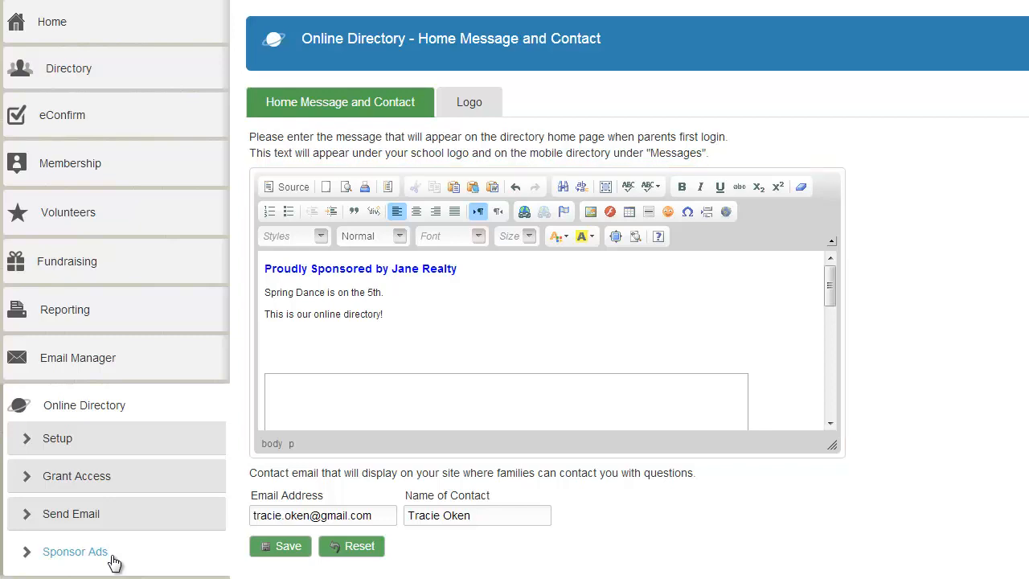
{"action": "left_click", "coordinate": [74, 551]}
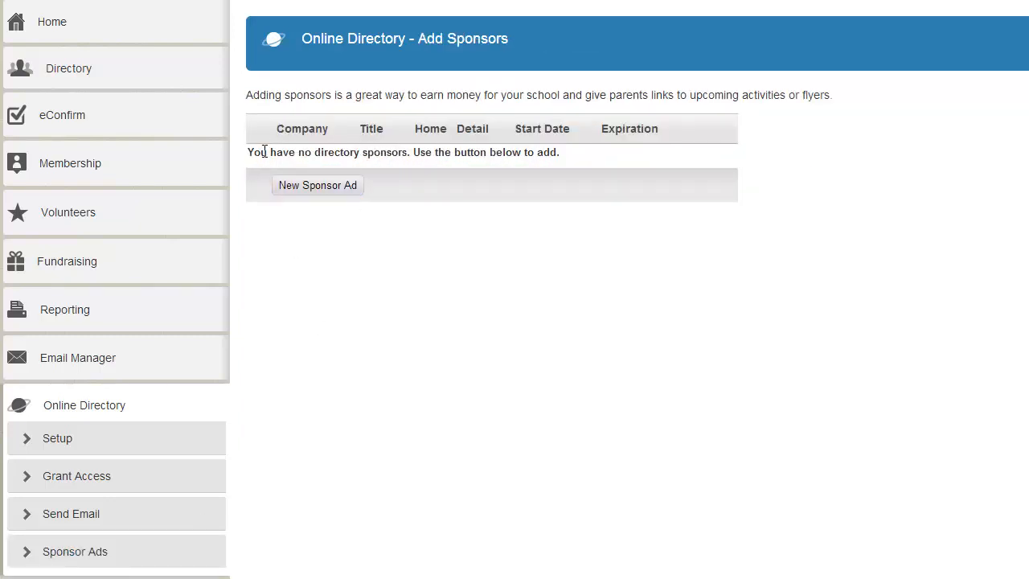
{"action": "left_click", "coordinate": [317, 185]}
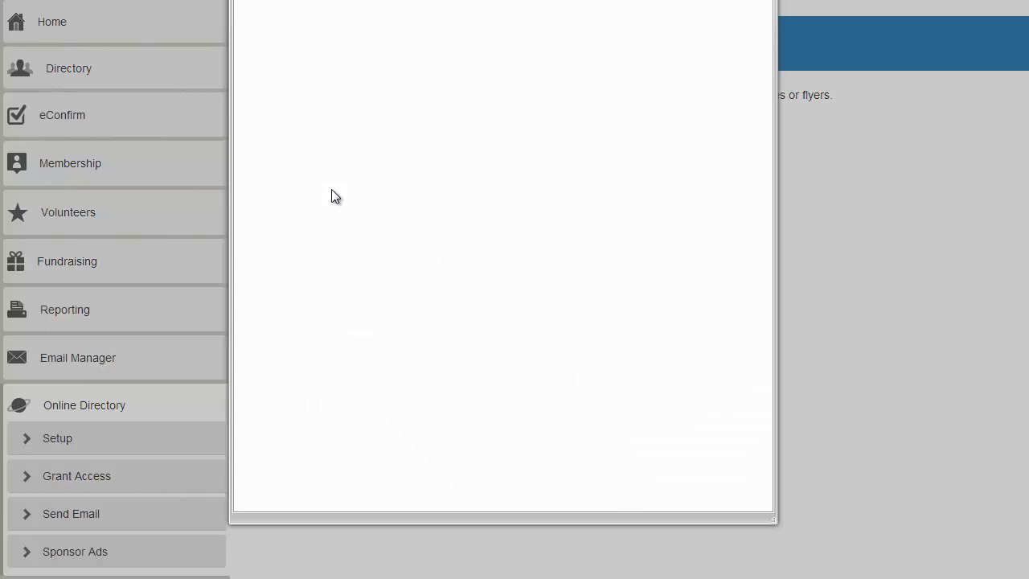
Enter Joes Tires as company with its ad title and 10% discount ad text.
{"action": "left_click", "coordinate": [74, 551]}
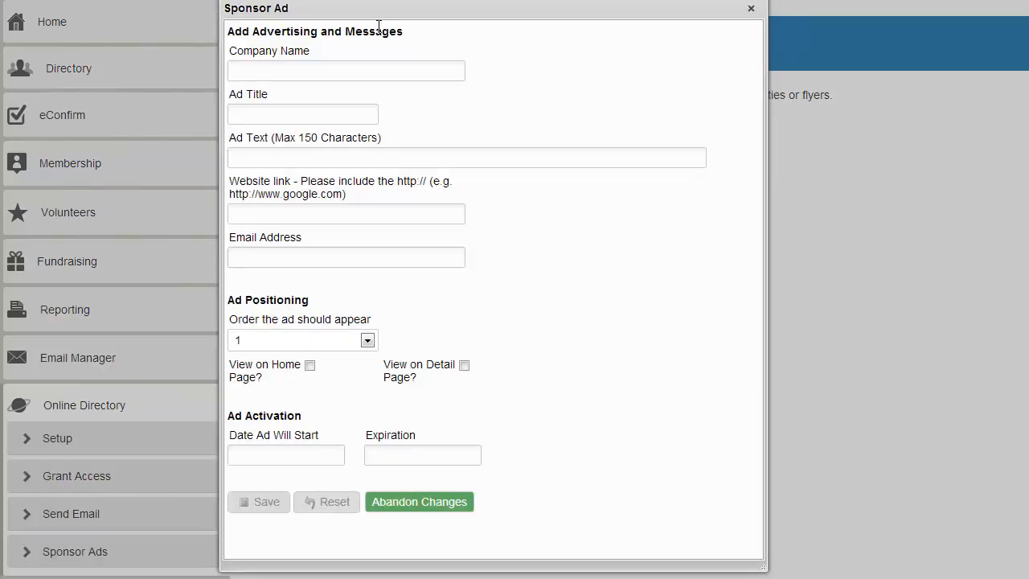
{"action": "left_click", "coordinate": [346, 71]}
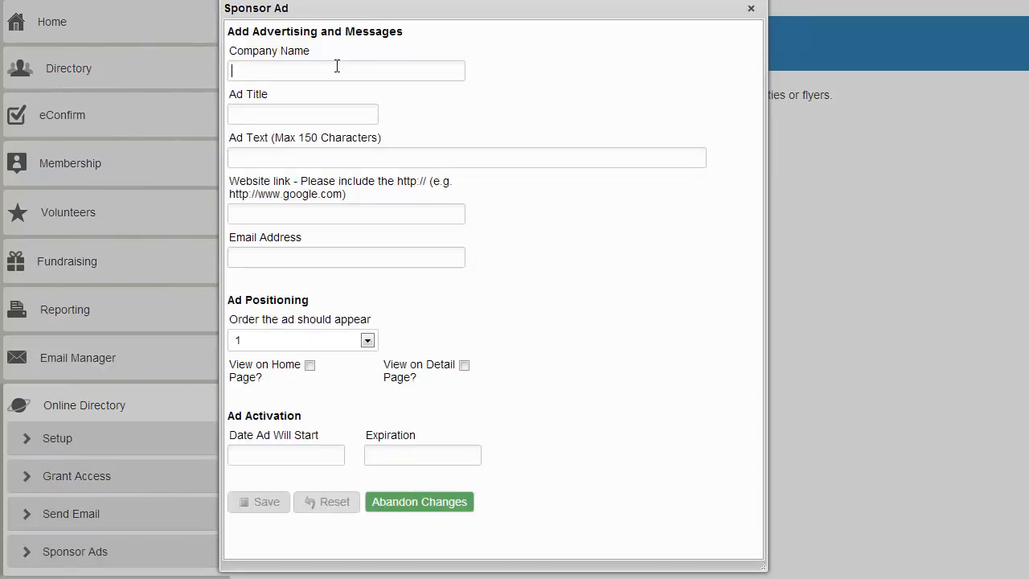
{"action": "type", "text": "Joes Tires"}
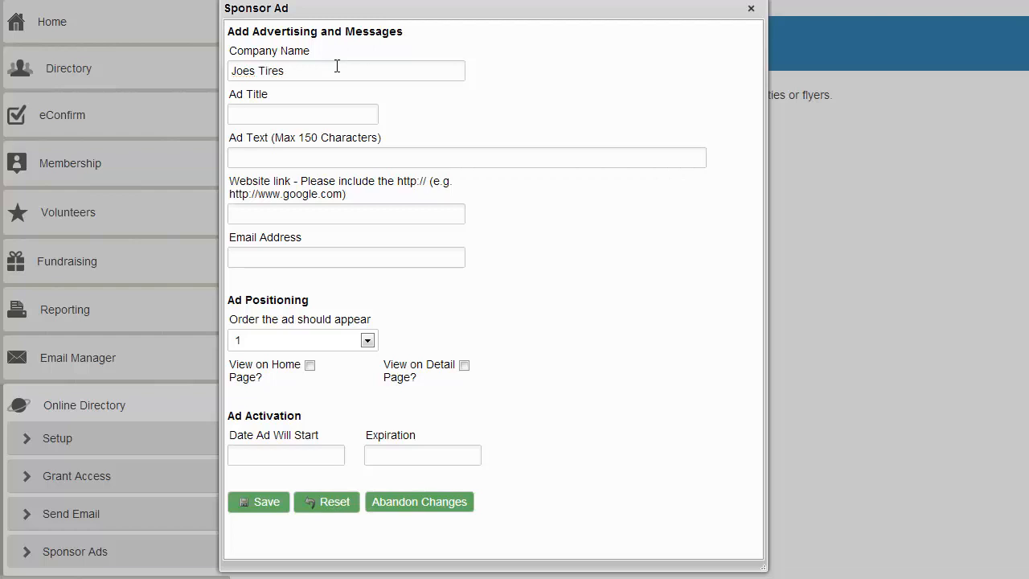
{"action": "type", "text": "Buy"}
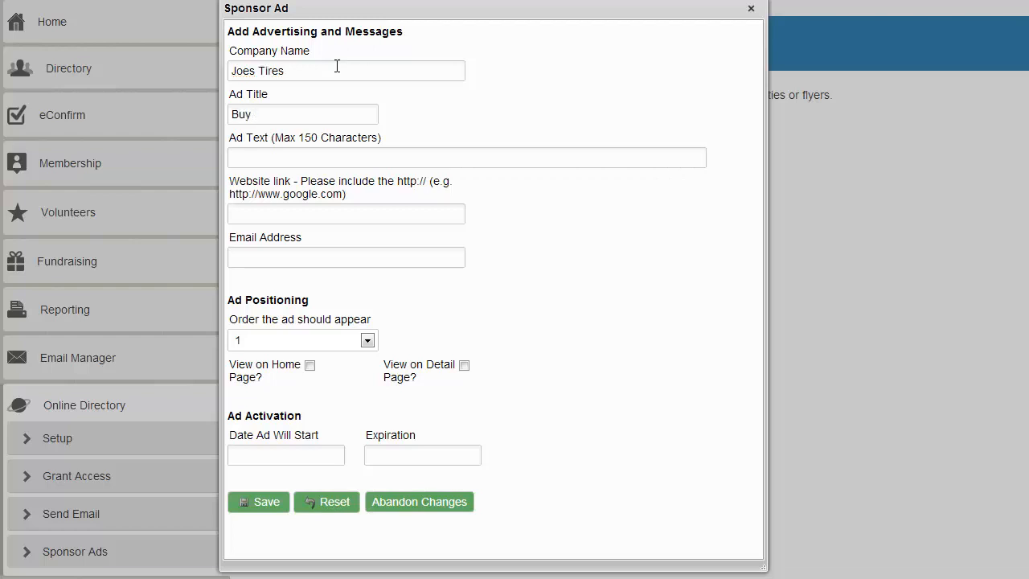
{"action": "type", "text": "tires from us!"}
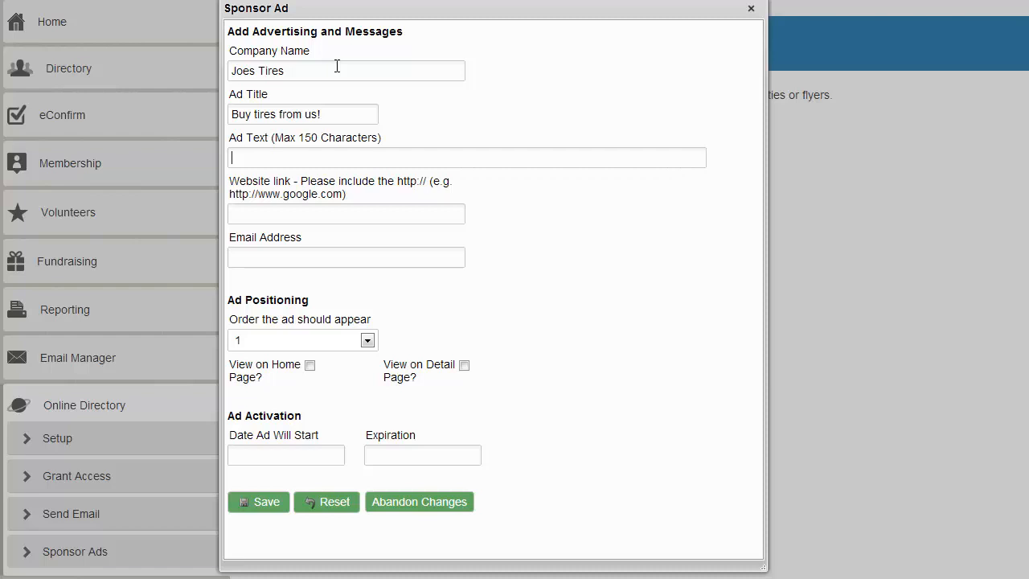
{"action": "type", "text": "10% discount on 4 to all sch"}
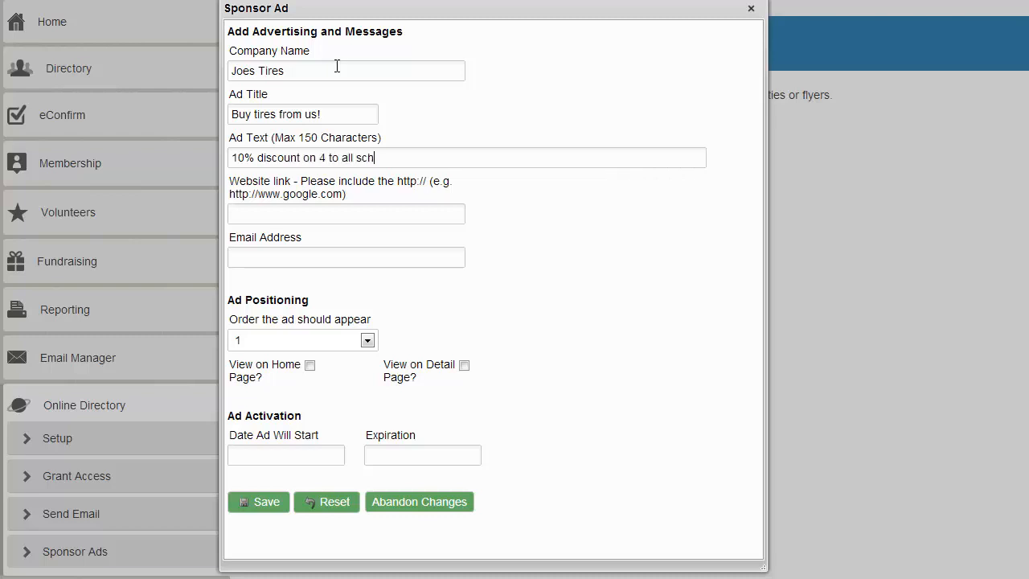
{"action": "type", "text": "ool families"}
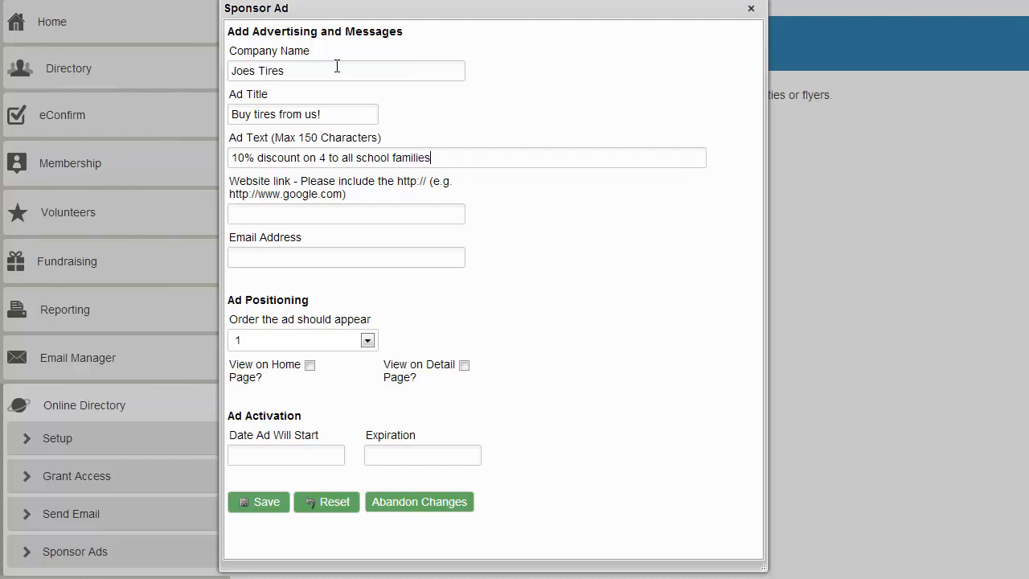
{"action": "type", "text": "http://www."}
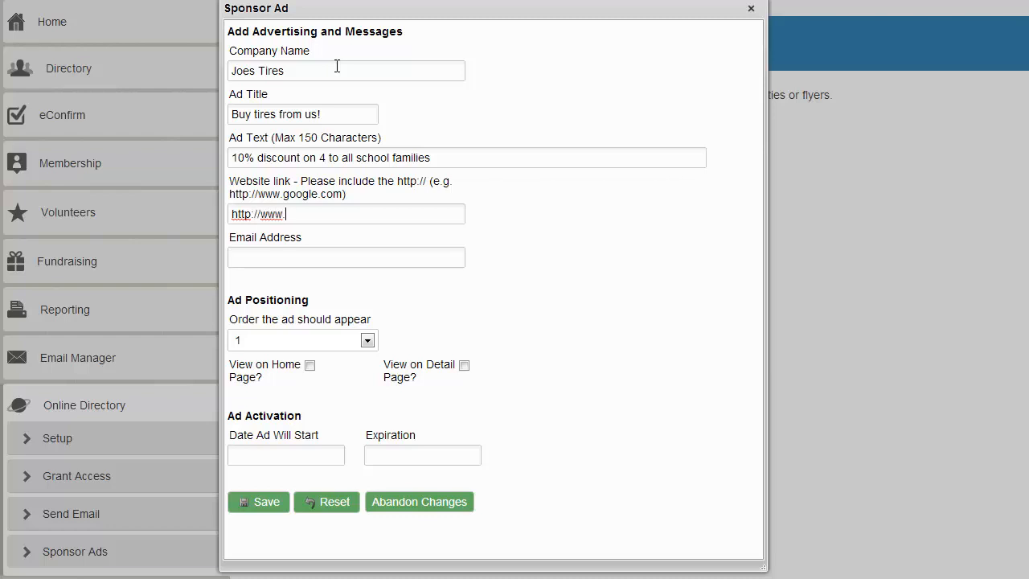
{"action": "type", "text": "joes"}
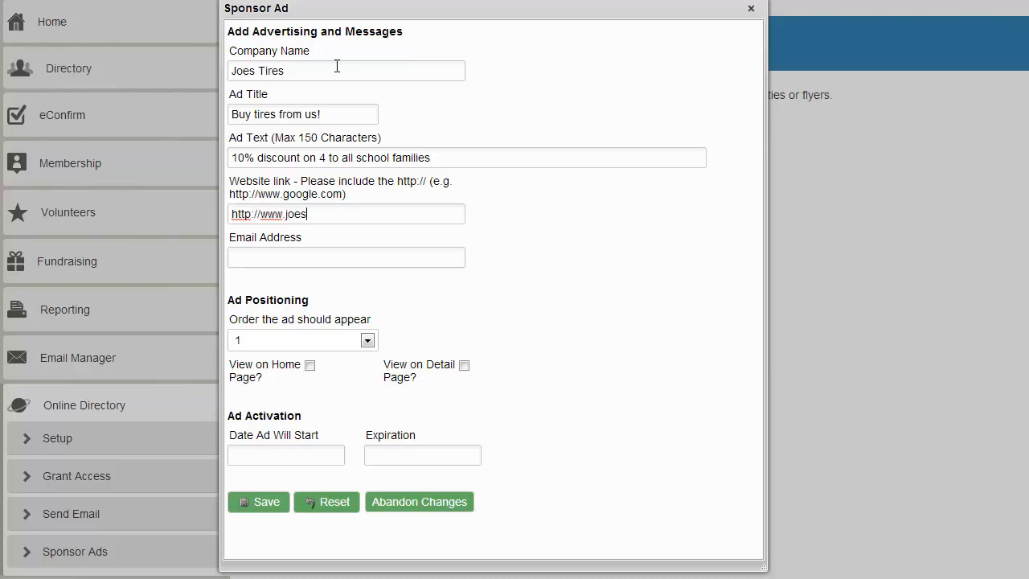
{"action": "type", "text": "tires.com"}
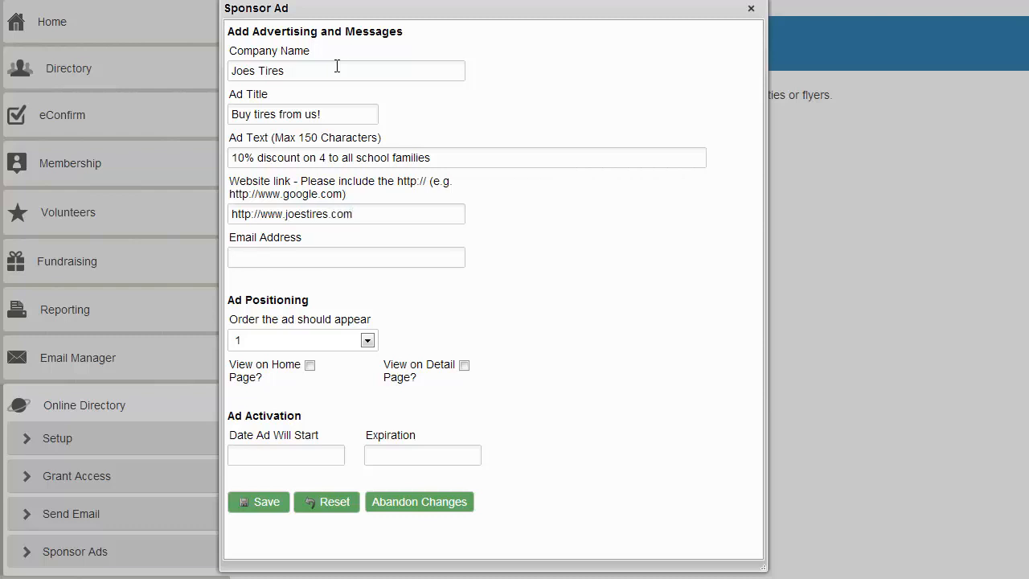
{"action": "left_click", "coordinate": [346, 257]}
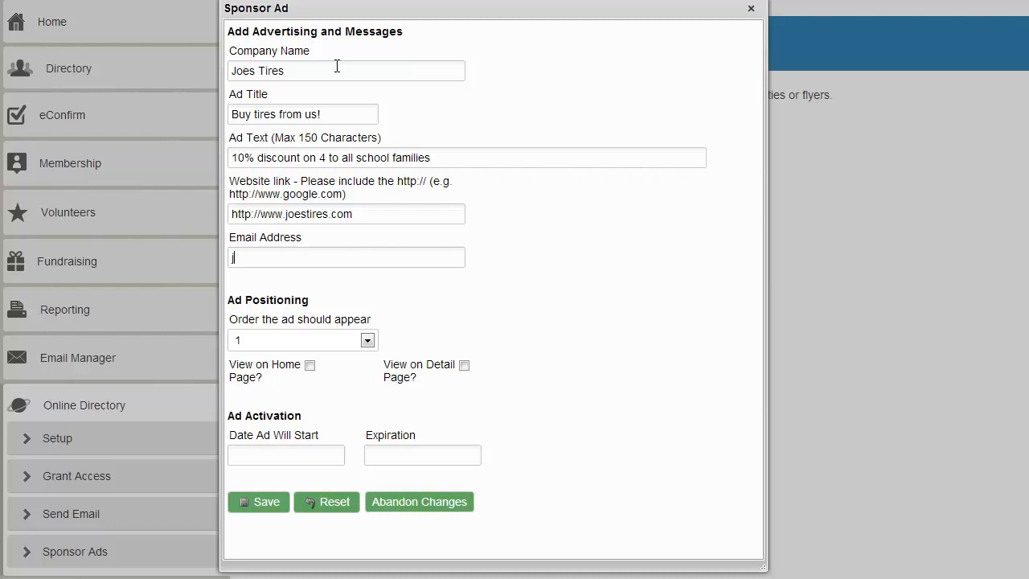
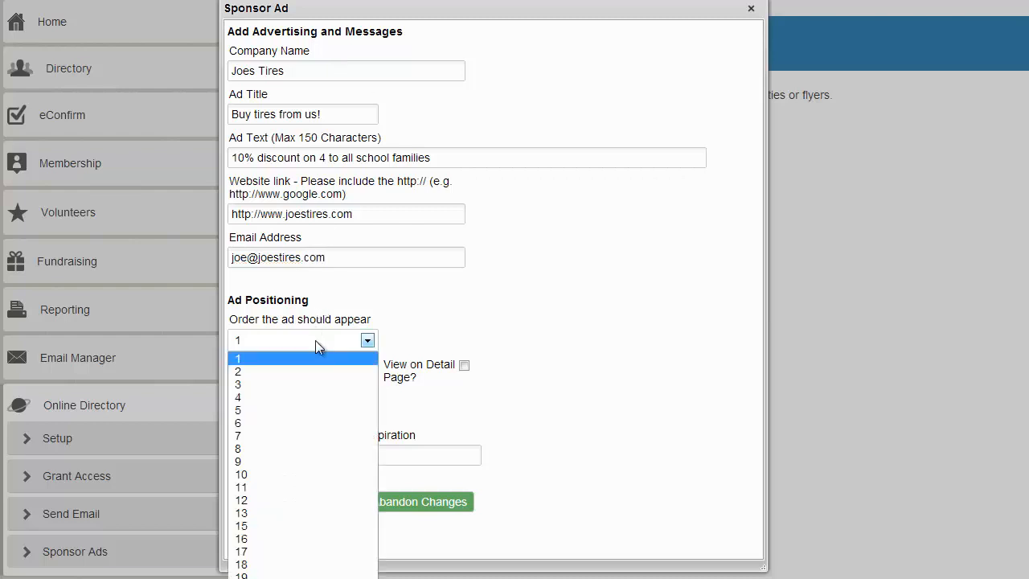
{"action": "mouse_move", "coordinate": [306, 448]}
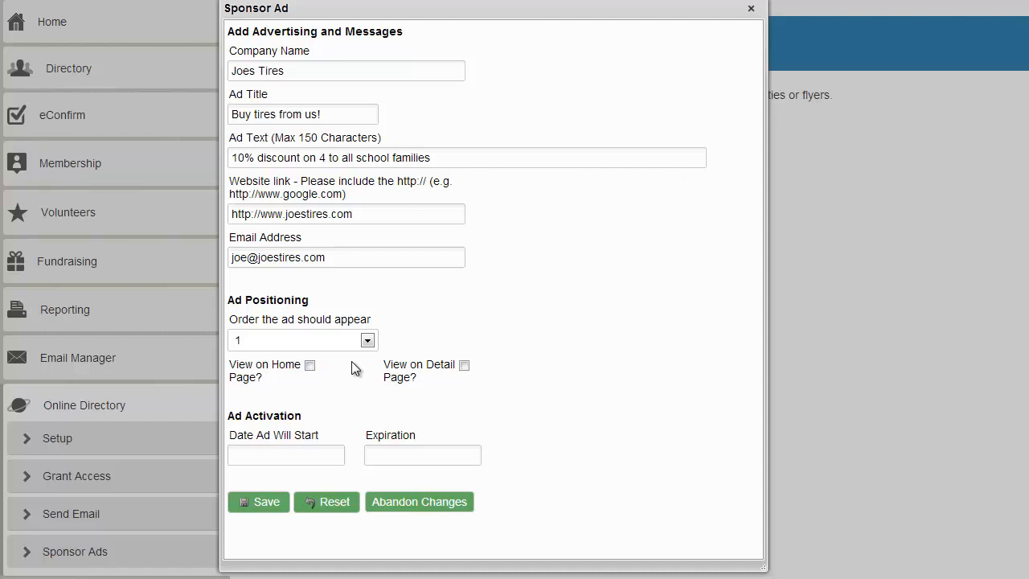
{"action": "left_click", "coordinate": [309, 365]}
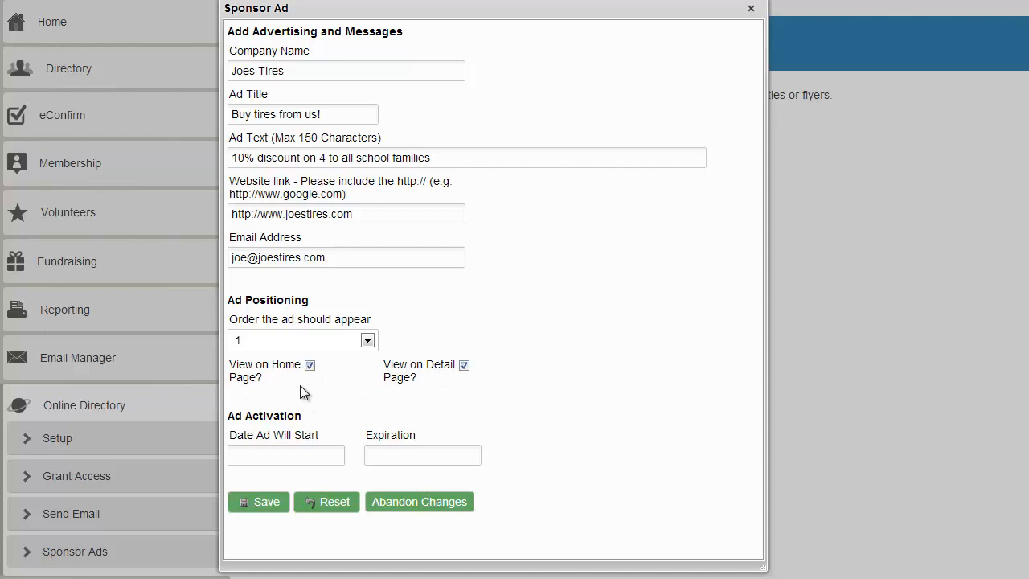
{"action": "mouse_move", "coordinate": [409, 364]}
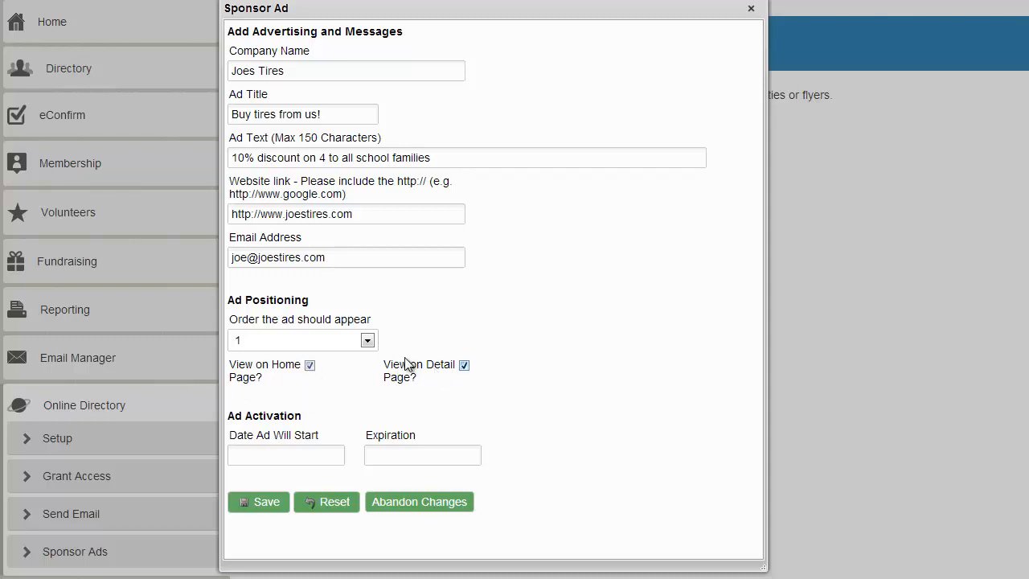
{"action": "mouse_move", "coordinate": [457, 398]}
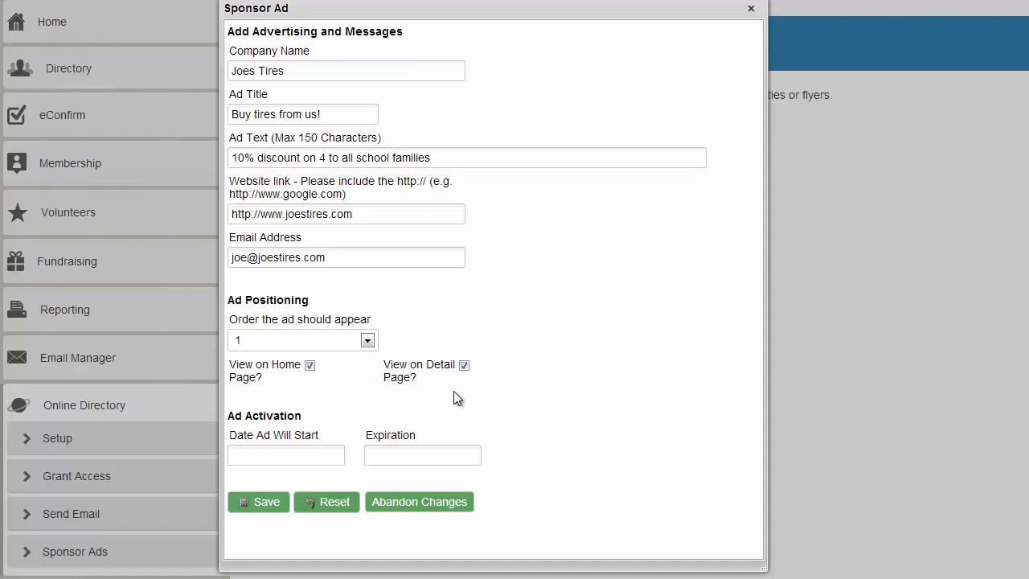
Set the ad to start 05/01/2013 and expire 05/24/2014.
{"action": "left_click", "coordinate": [286, 454]}
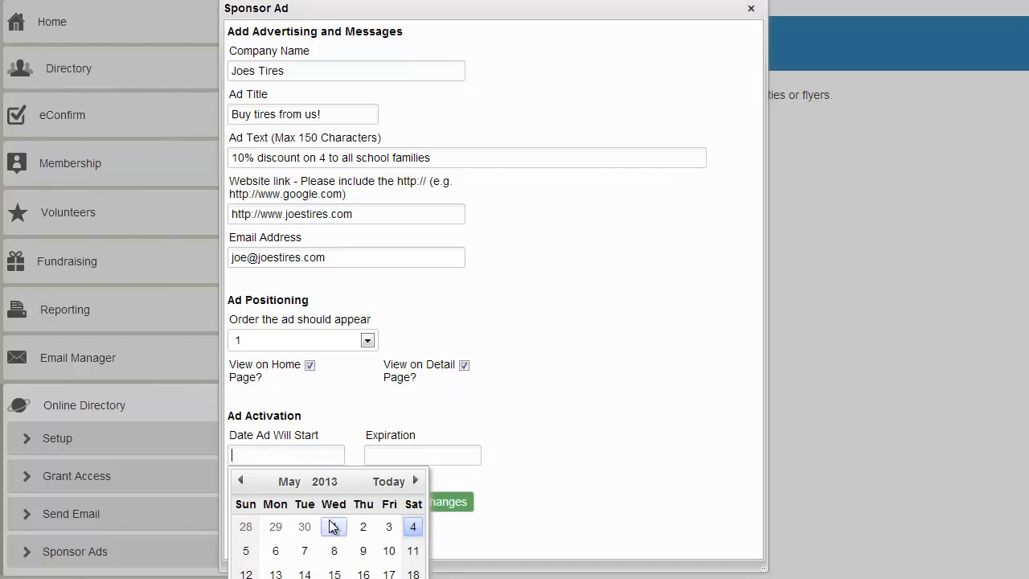
{"action": "left_click", "coordinate": [333, 528]}
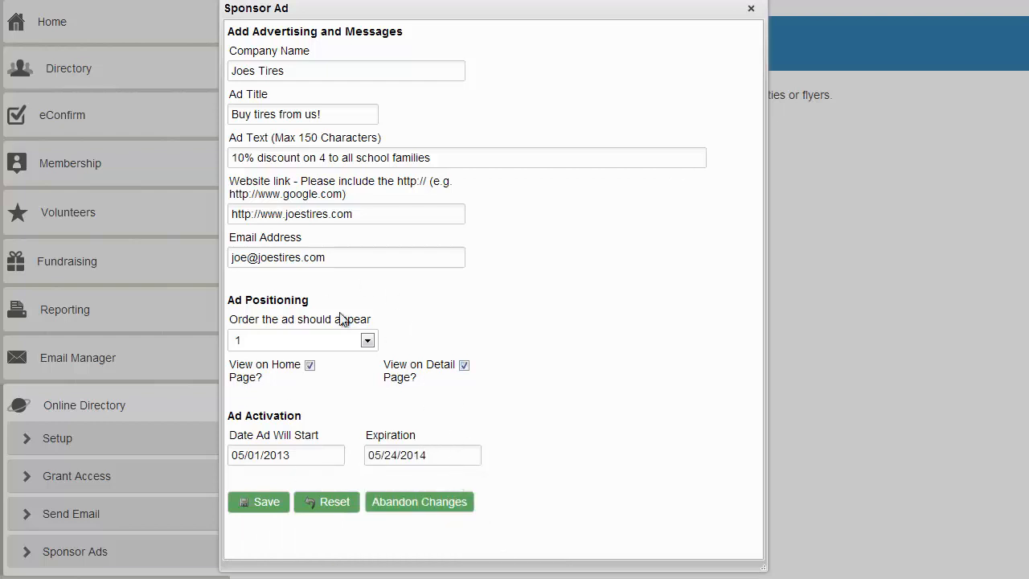
{"action": "left_click", "coordinate": [421, 453]}
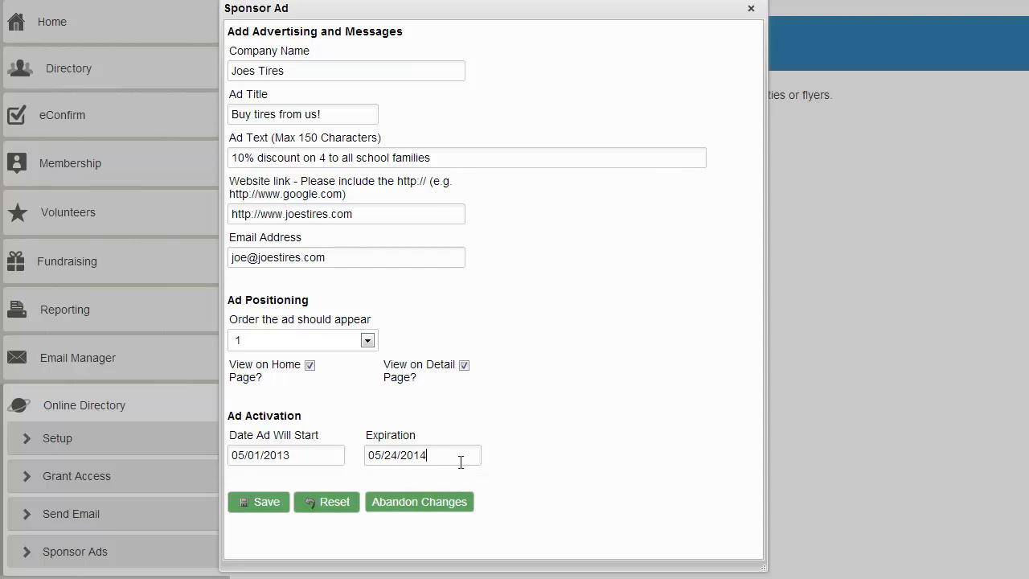
{"action": "left_click", "coordinate": [367, 341]}
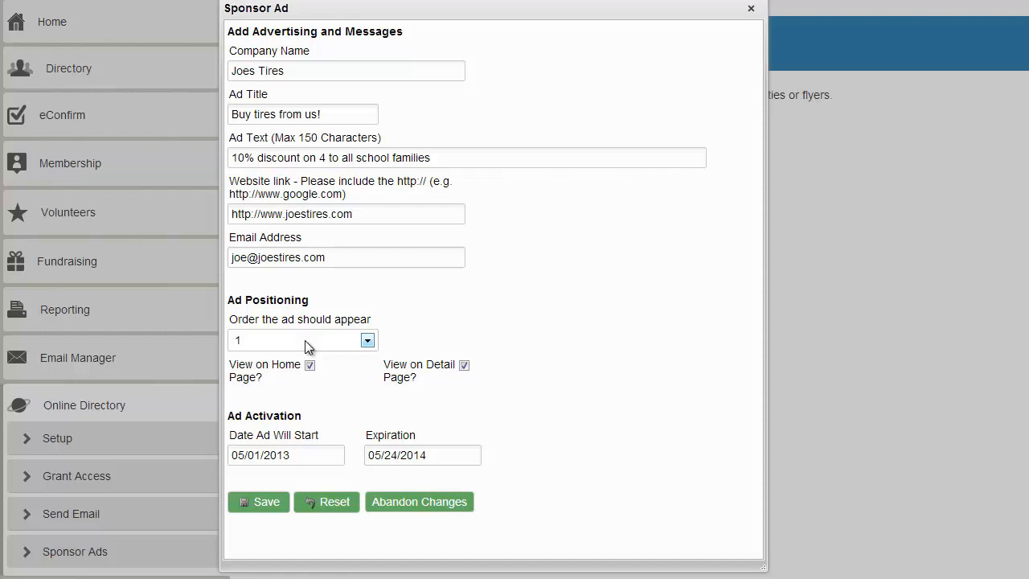
Recheck both dates and save the Joes Tires sponsor ad.
{"action": "left_click", "coordinate": [287, 455]}
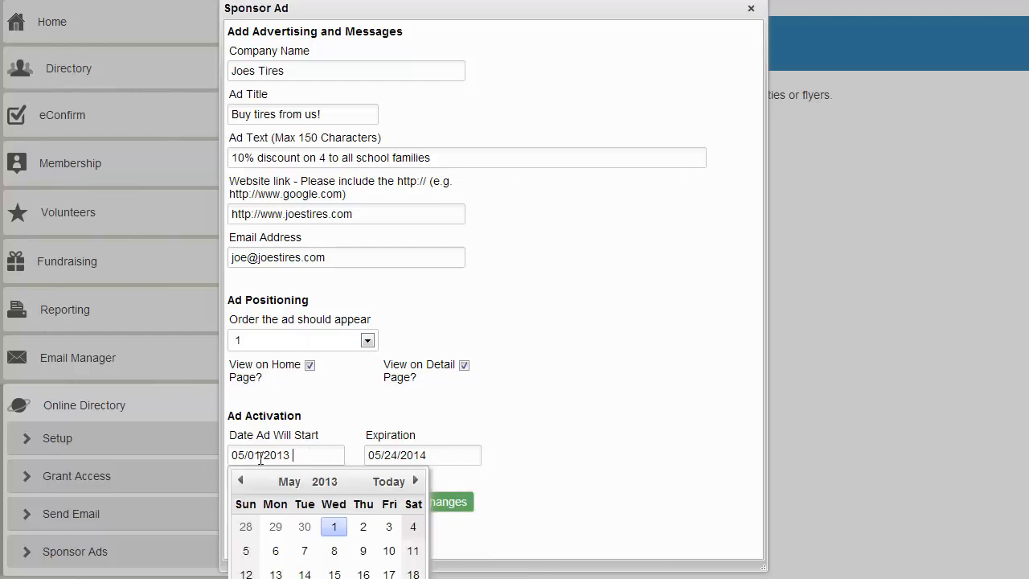
{"action": "left_click", "coordinate": [422, 455]}
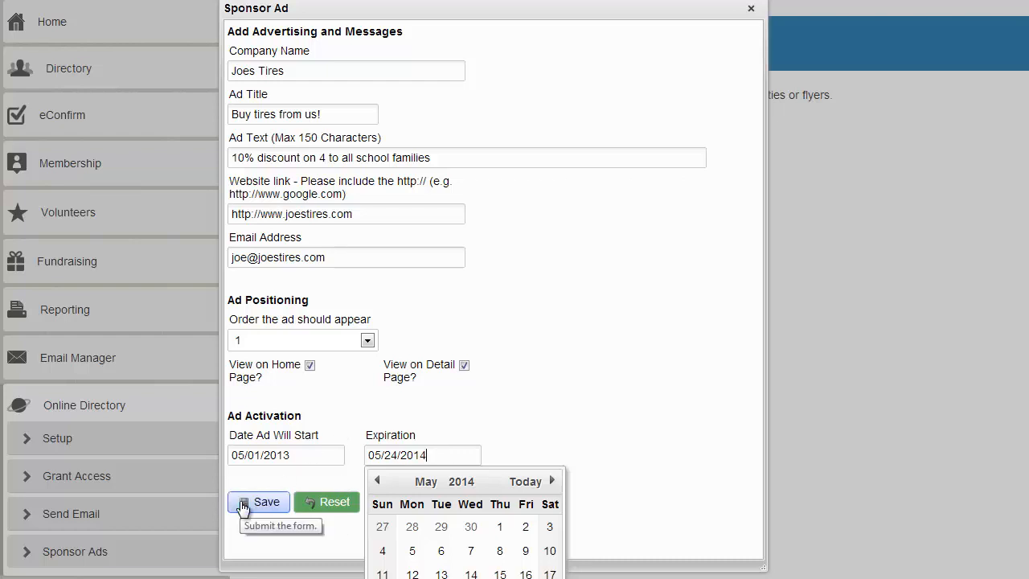
{"action": "left_click", "coordinate": [260, 501]}
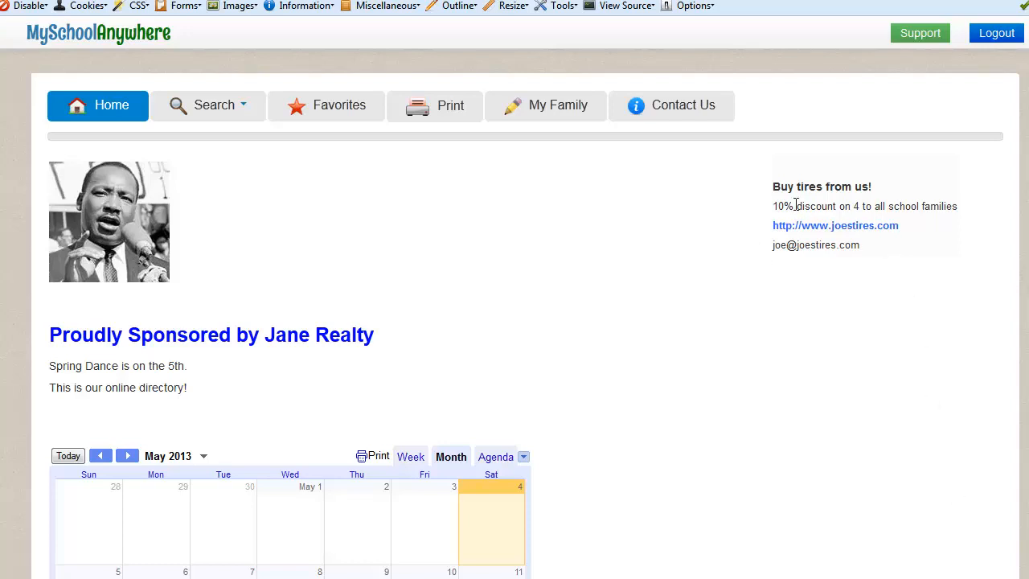
{"action": "mouse_move", "coordinate": [823, 244]}
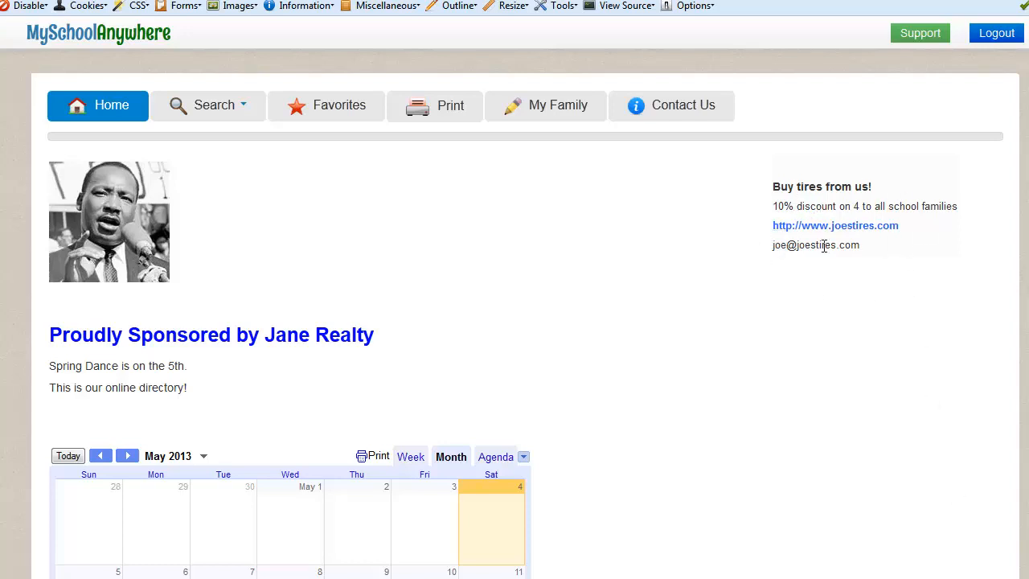
{"action": "mouse_move", "coordinate": [834, 232]}
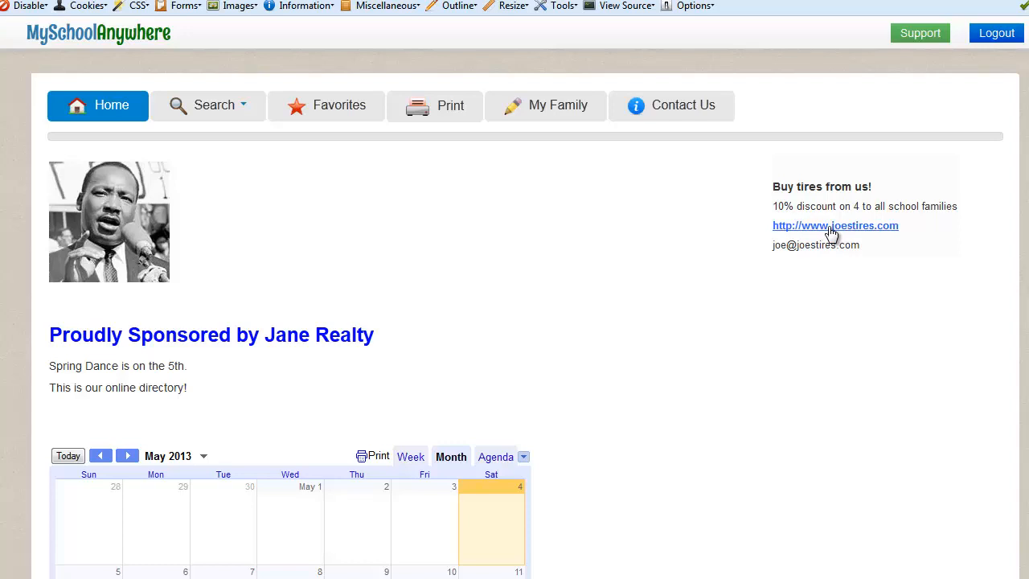
Test the Joes Tires website link shown on the directory home page.
{"action": "left_click", "coordinate": [837, 225]}
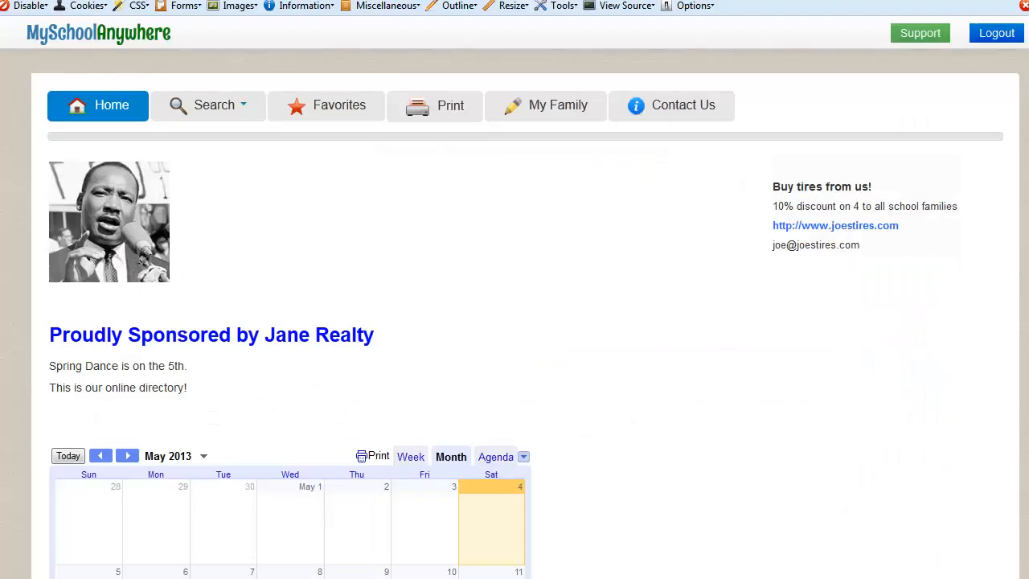
{"action": "mouse_move", "coordinate": [859, 238]}
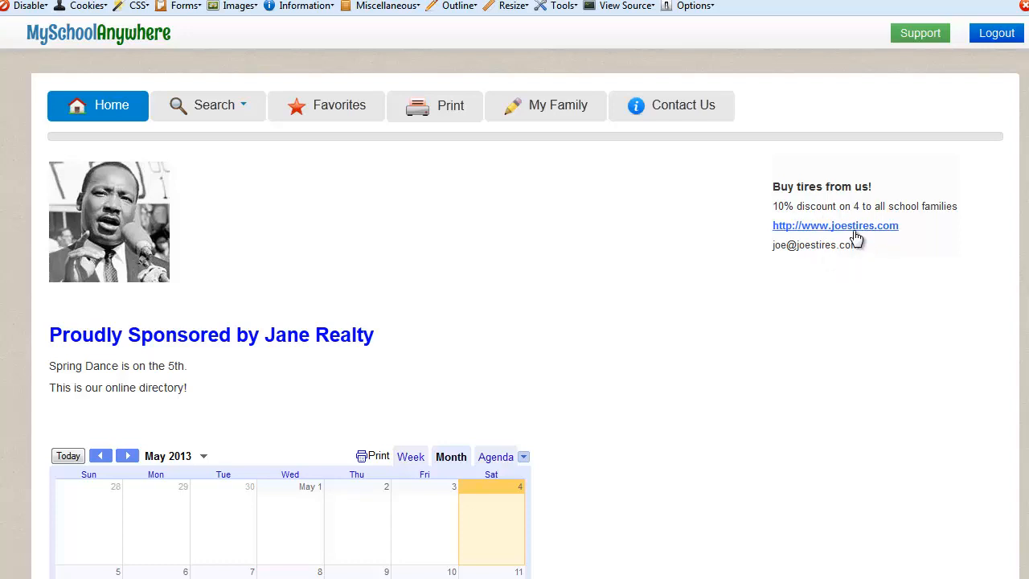
{"action": "mouse_move", "coordinate": [962, 277]}
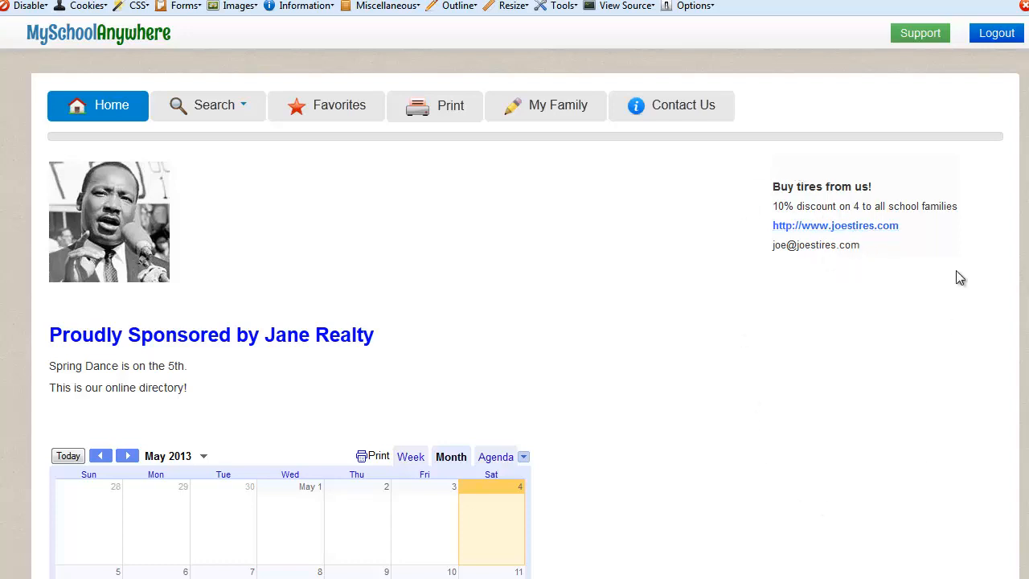
{"action": "mouse_move", "coordinate": [842, 491]}
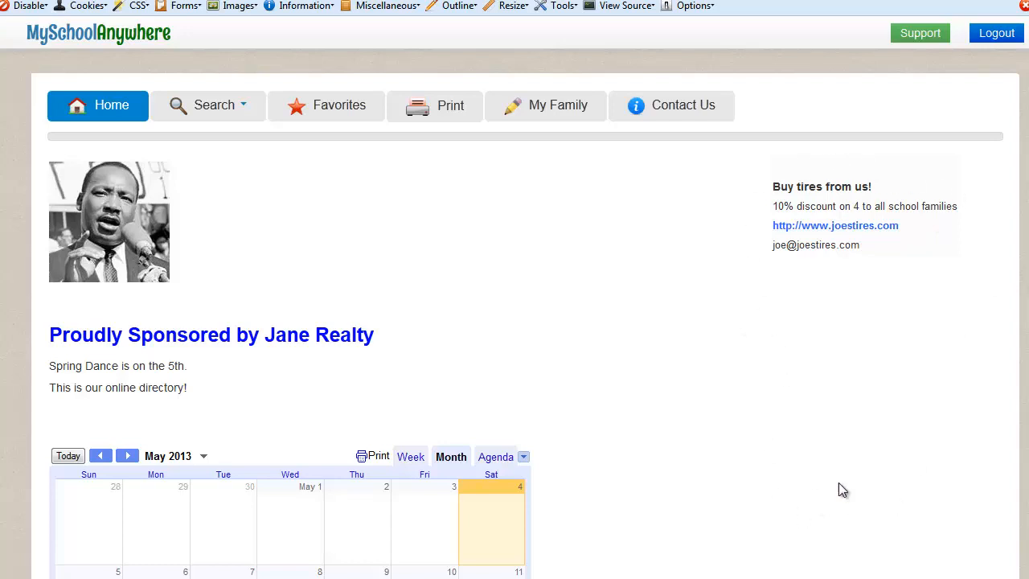
{"action": "mouse_move", "coordinate": [800, 455]}
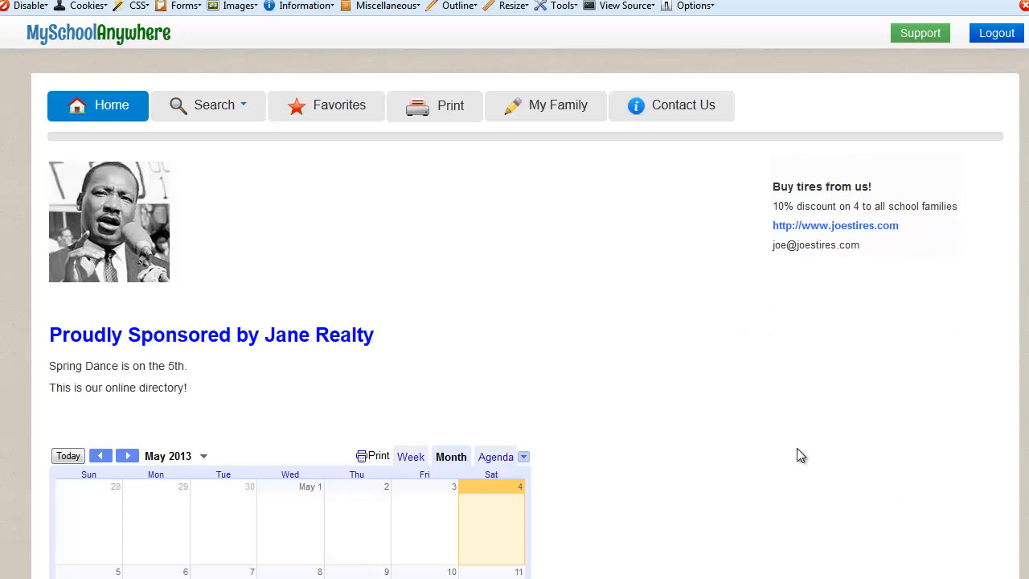